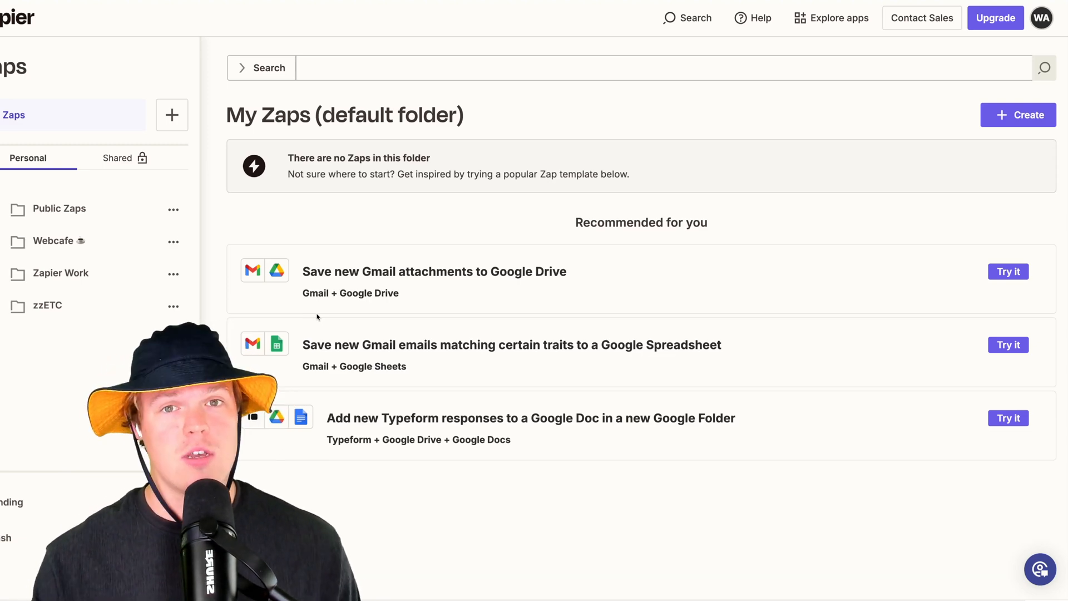
Begin a brand-new Zap from the Create menu on the My Zaps page.
click(1019, 115)
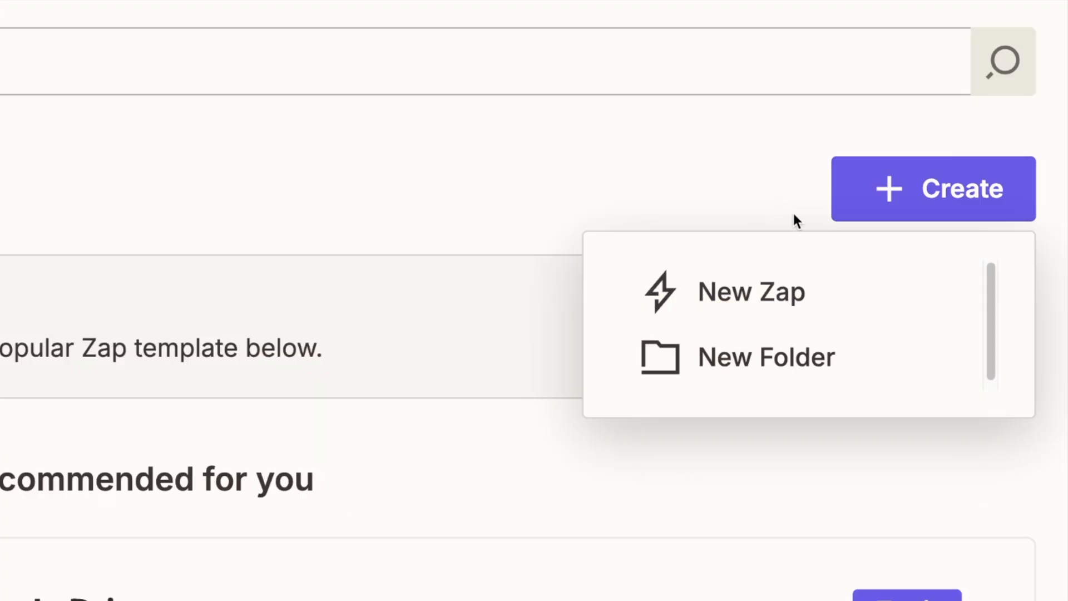
click(752, 291)
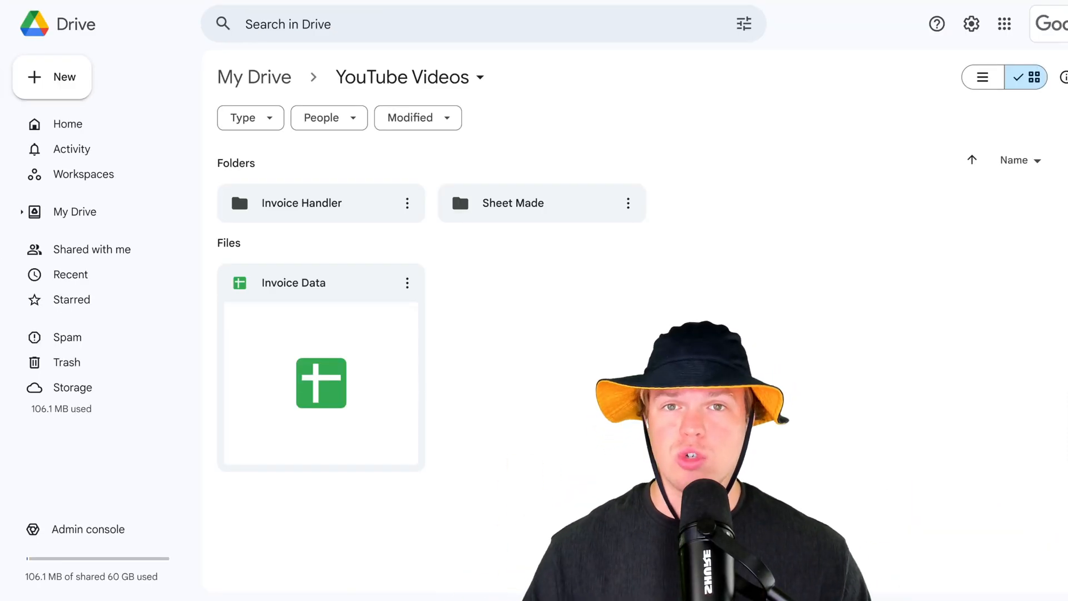
Navigate into the Invoice Handler folder to reveal its single invoice PDF.
double_click(321, 282)
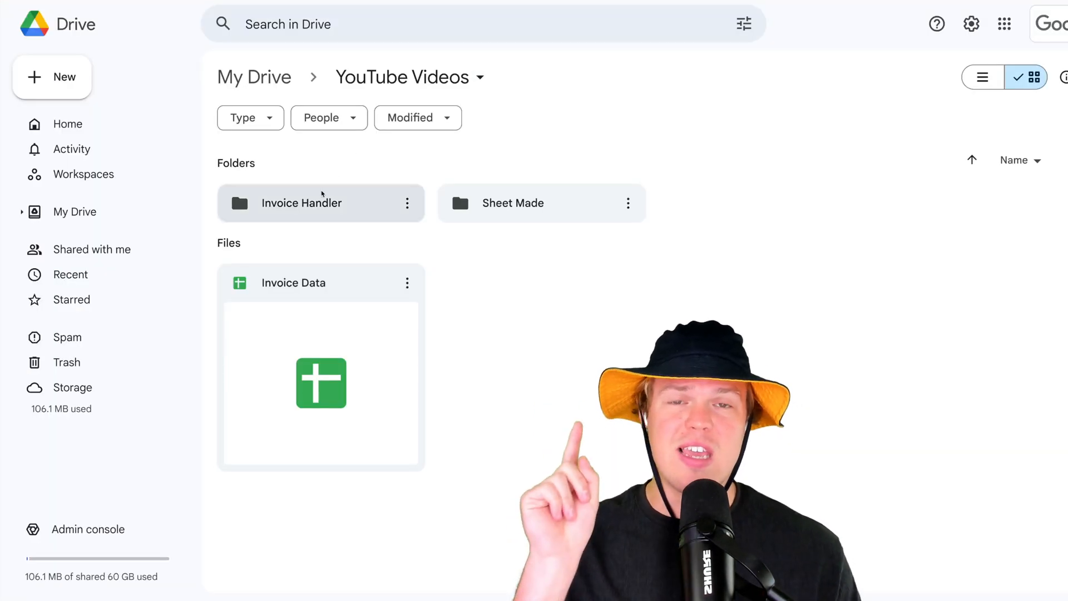
mouse_move(321, 203)
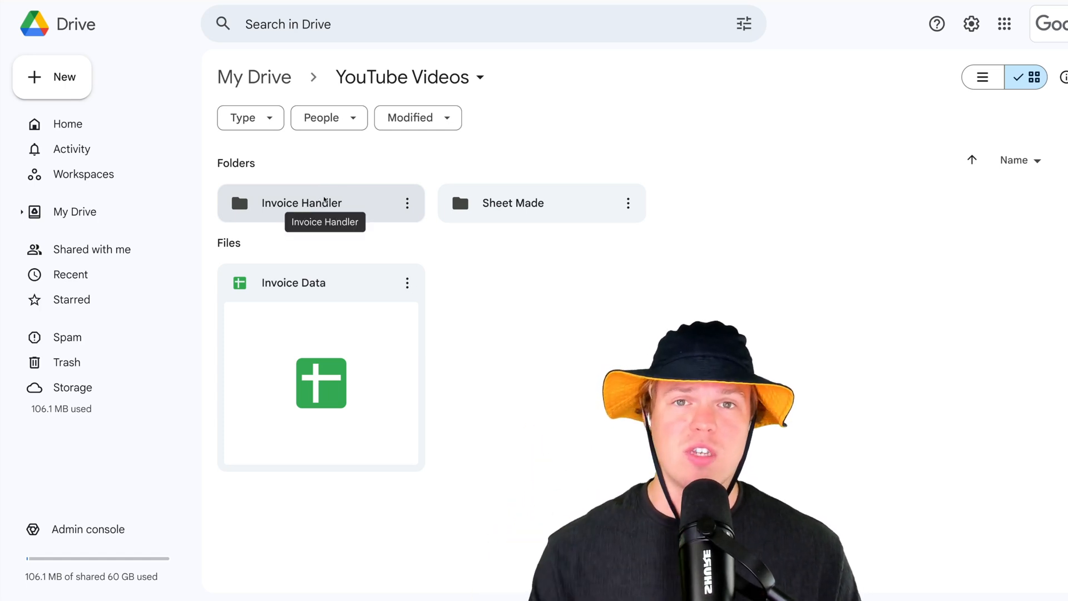
mouse_move(374, 159)
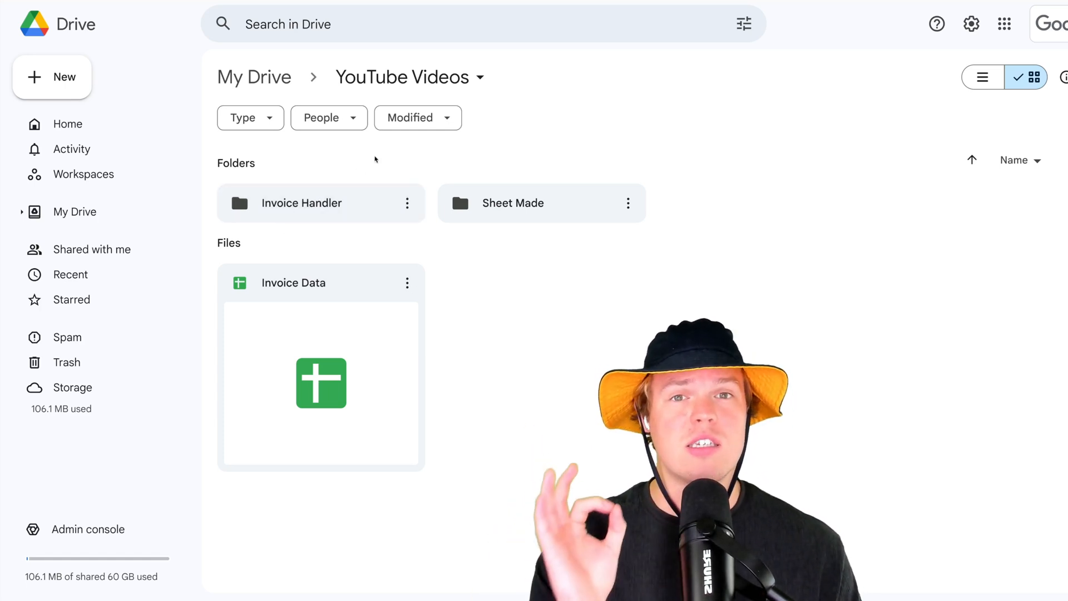
double_click(302, 203)
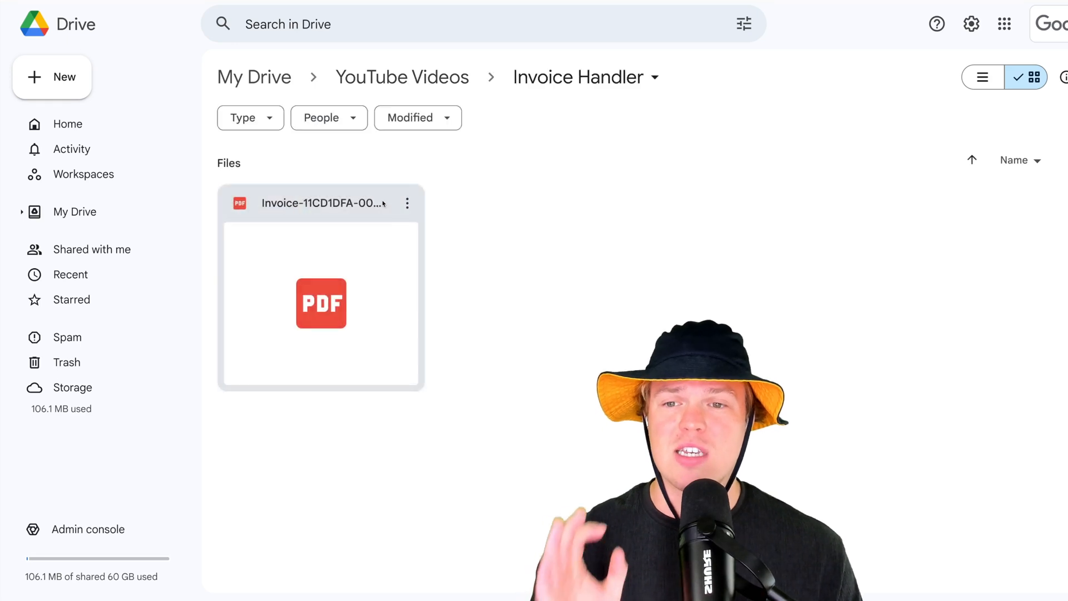
click(401, 77)
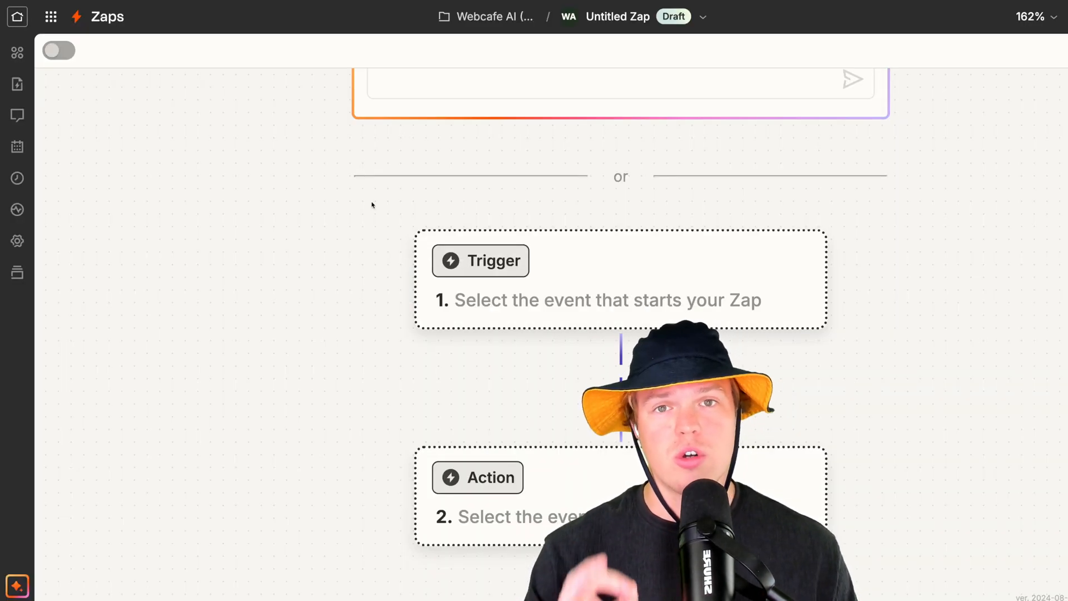
Set the trigger to Google Drive New File in Folder watching YouTube Videos > Invoice Handler.
click(481, 261)
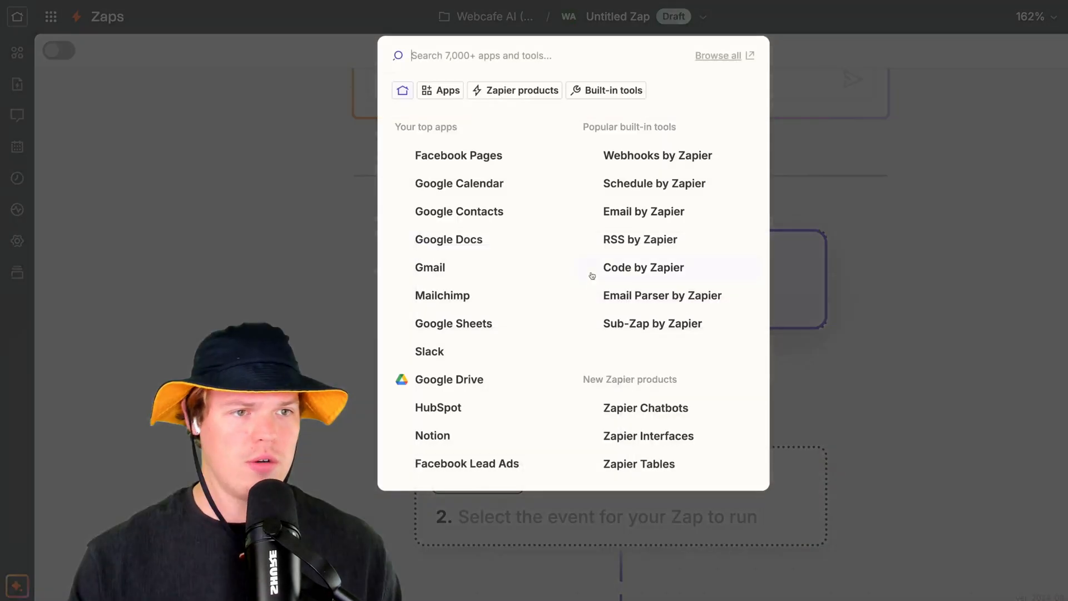
text(google)
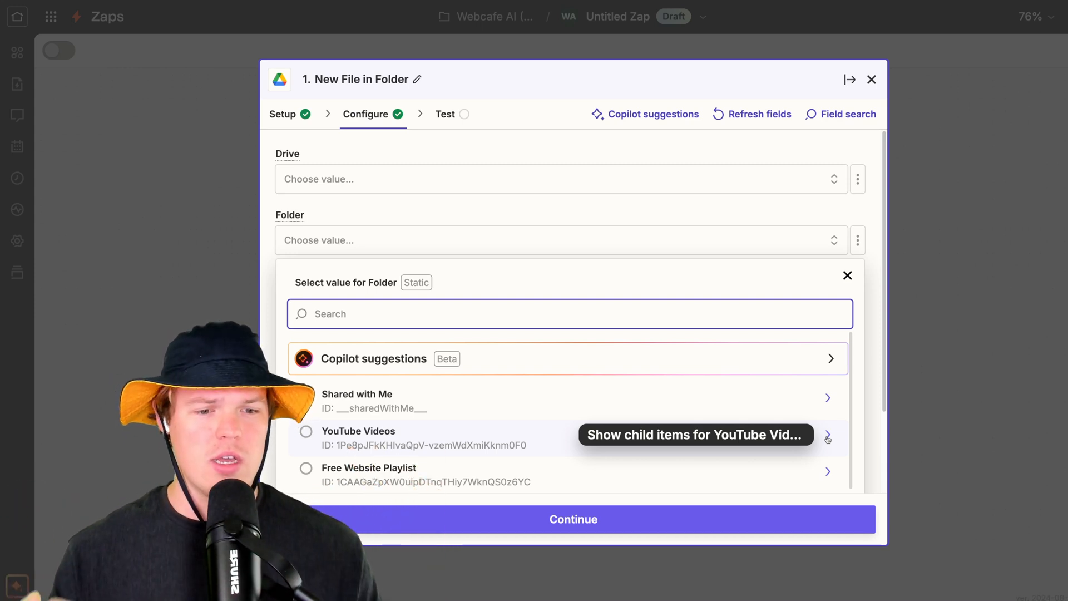
click(827, 436)
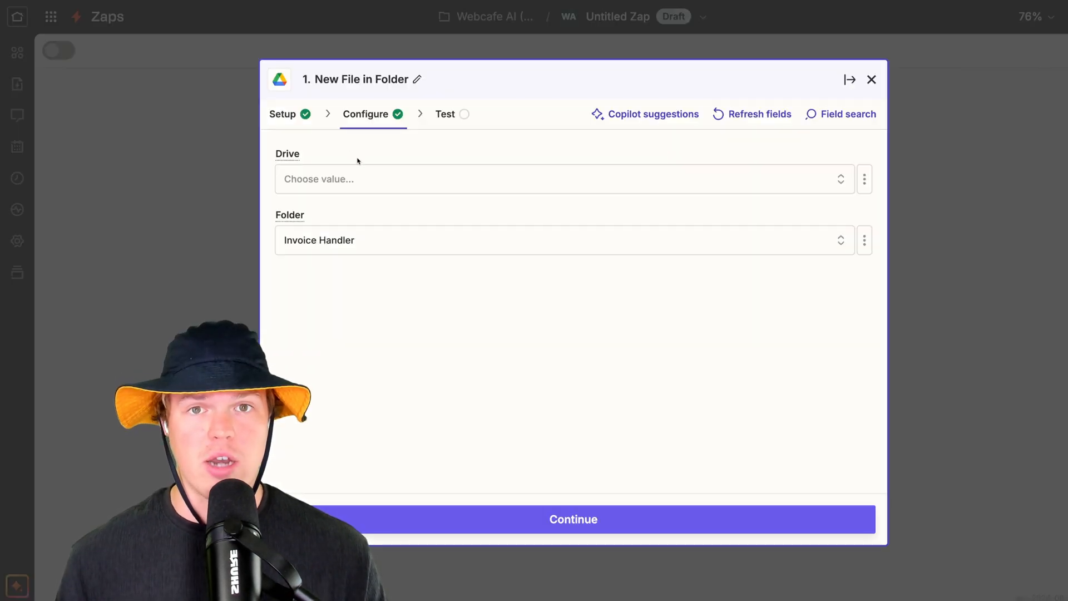
click(573, 520)
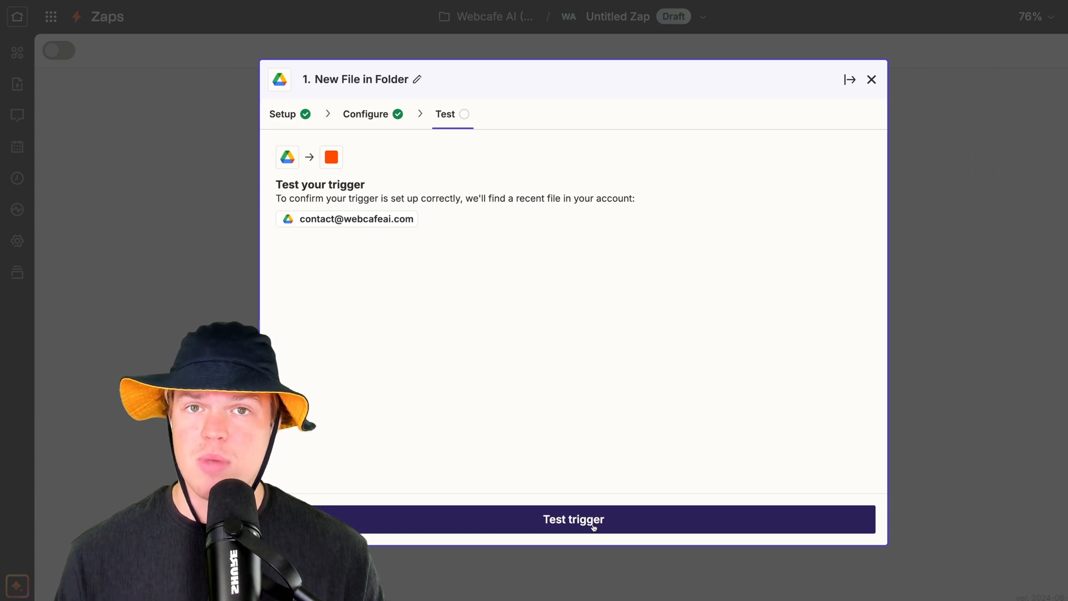
Launch a trigger test so Drive fetches a recent invoice file.
click(573, 519)
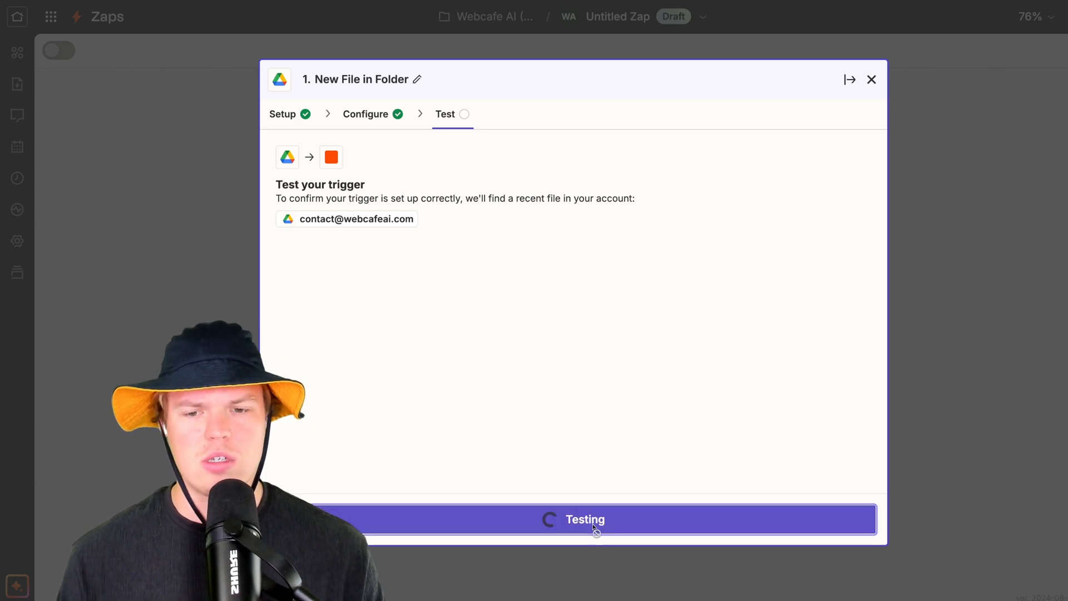
click(584, 519)
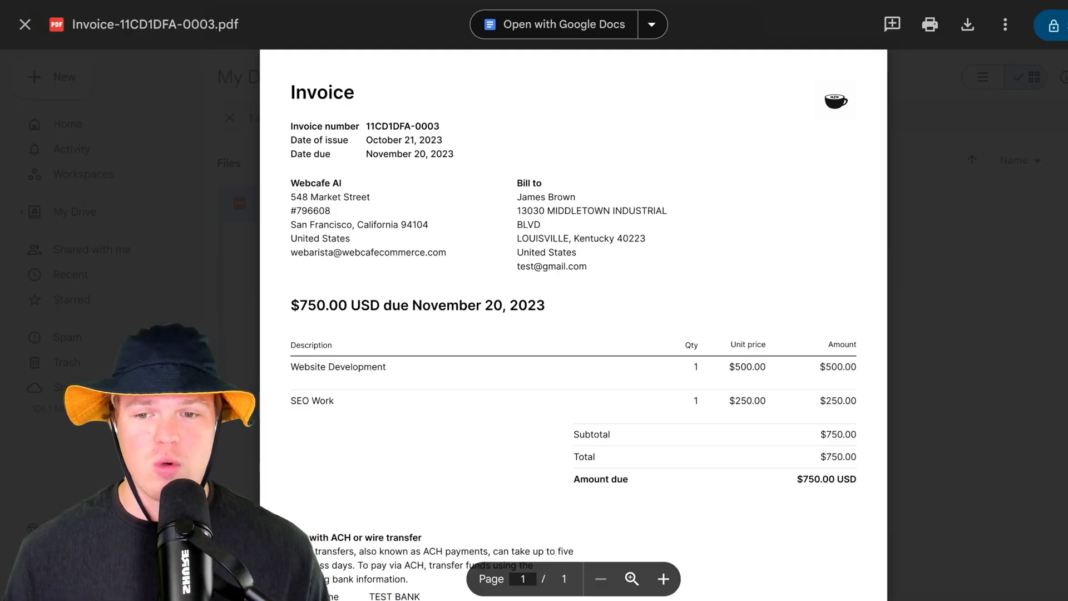
Review the Invoice-11CD1DFA-0003.pdf preview and the returned sample record.
scroll(down, 3)
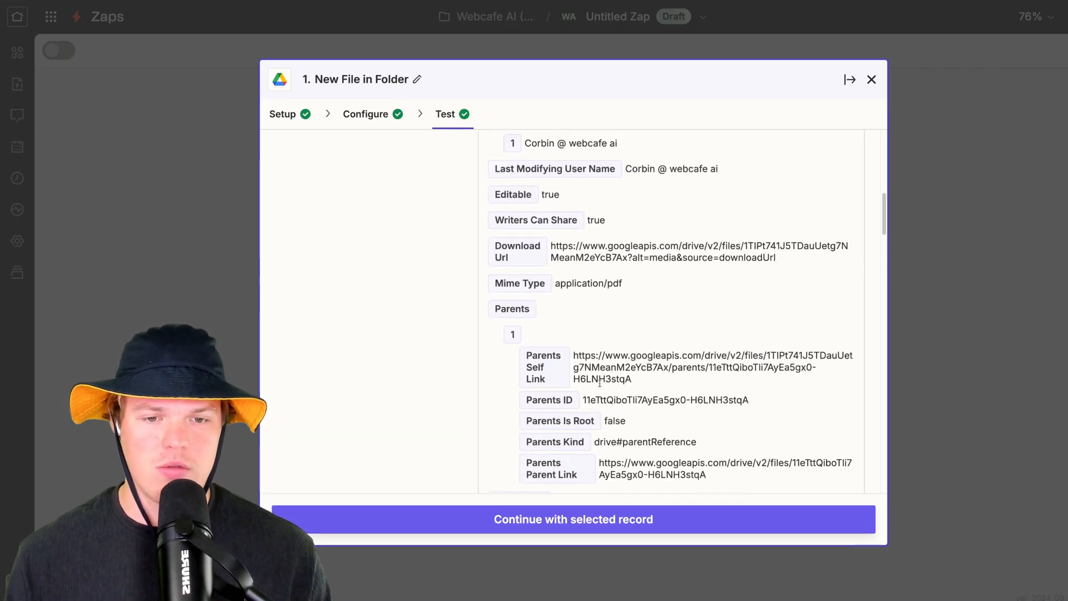
Accept the tested file record and add a Google Drive Upload File step below the trigger.
scroll(down, 3)
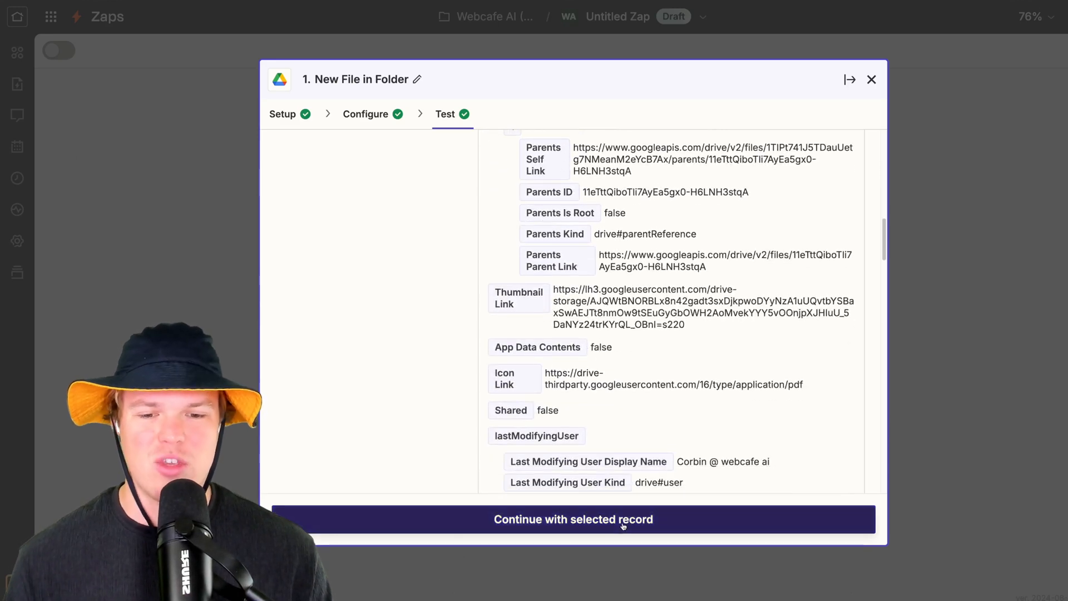
click(573, 519)
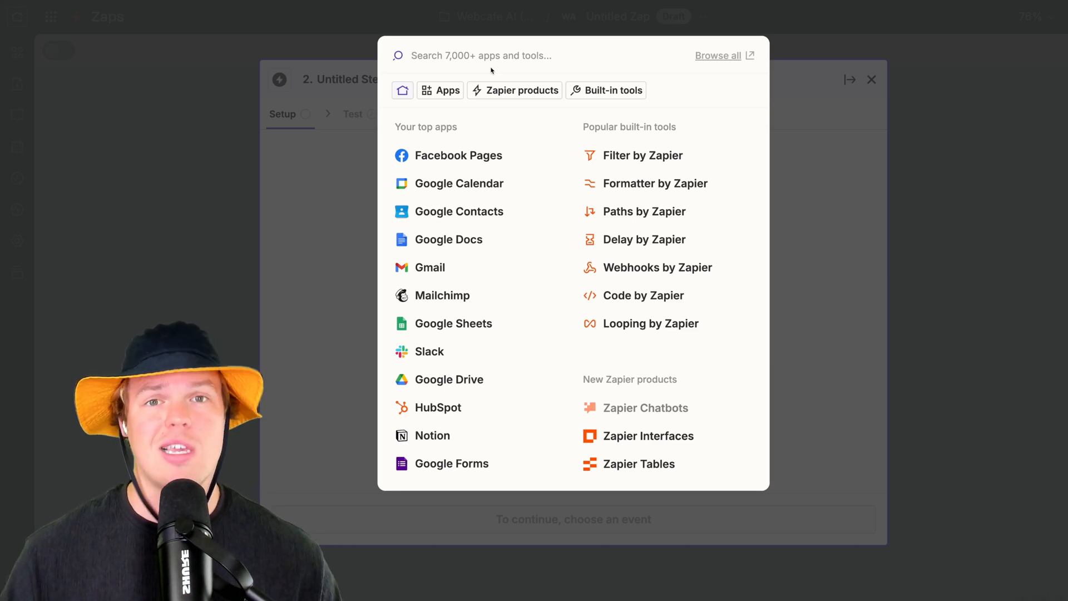
click(448, 379)
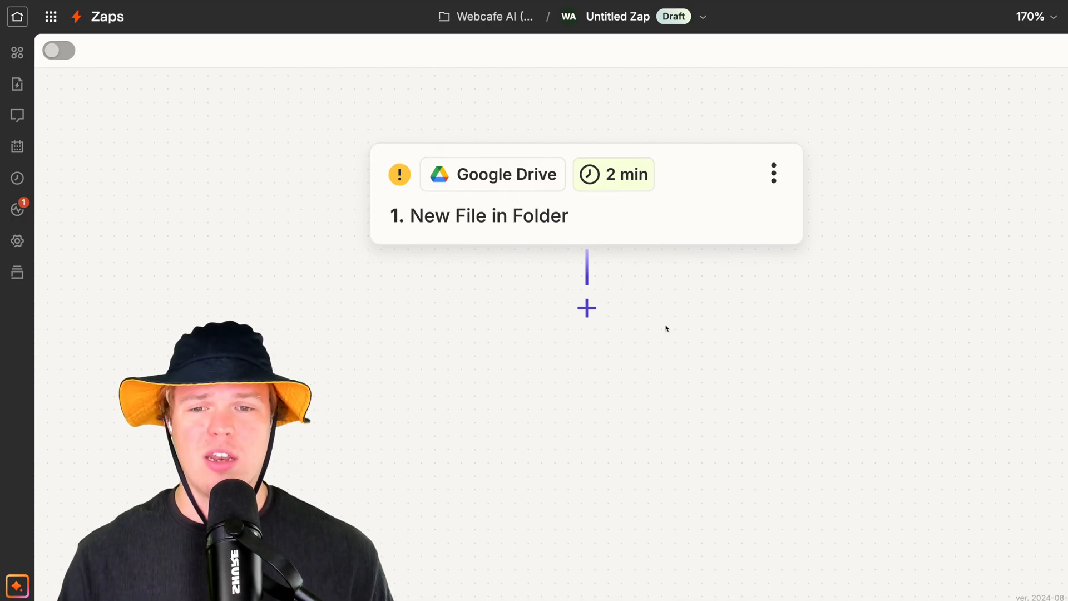
click(586, 308)
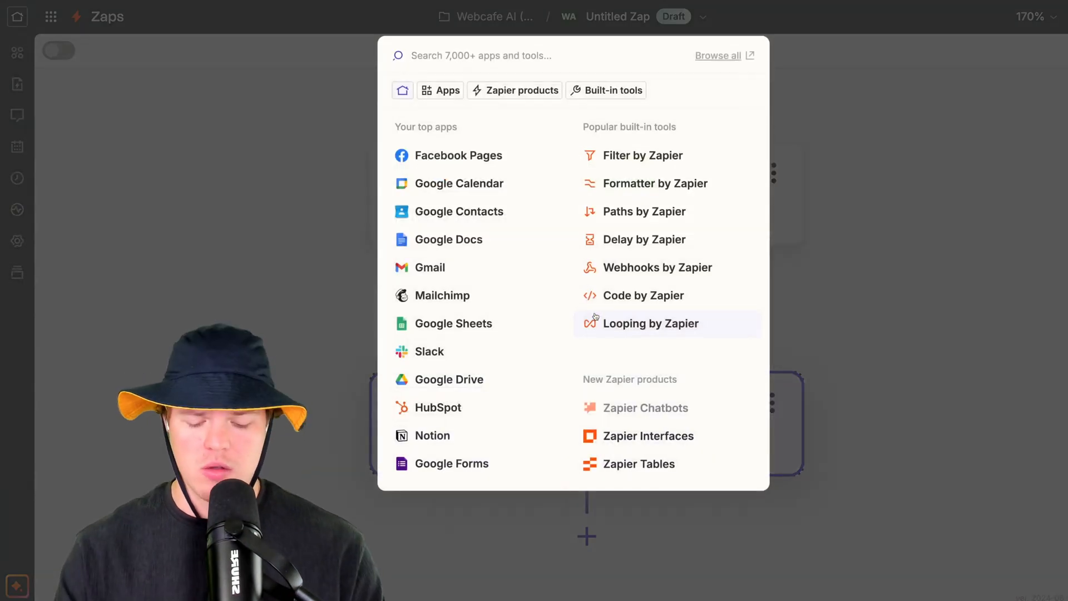
click(448, 379)
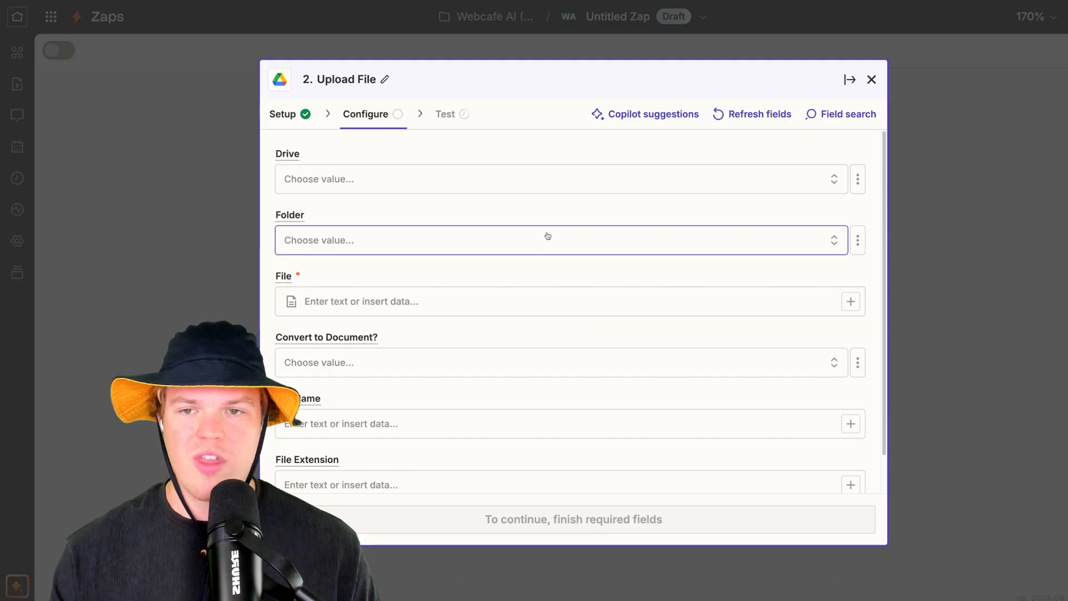
Map the trigger's invoice file as the upload and set Convert to Document to True.
scroll(down, 3)
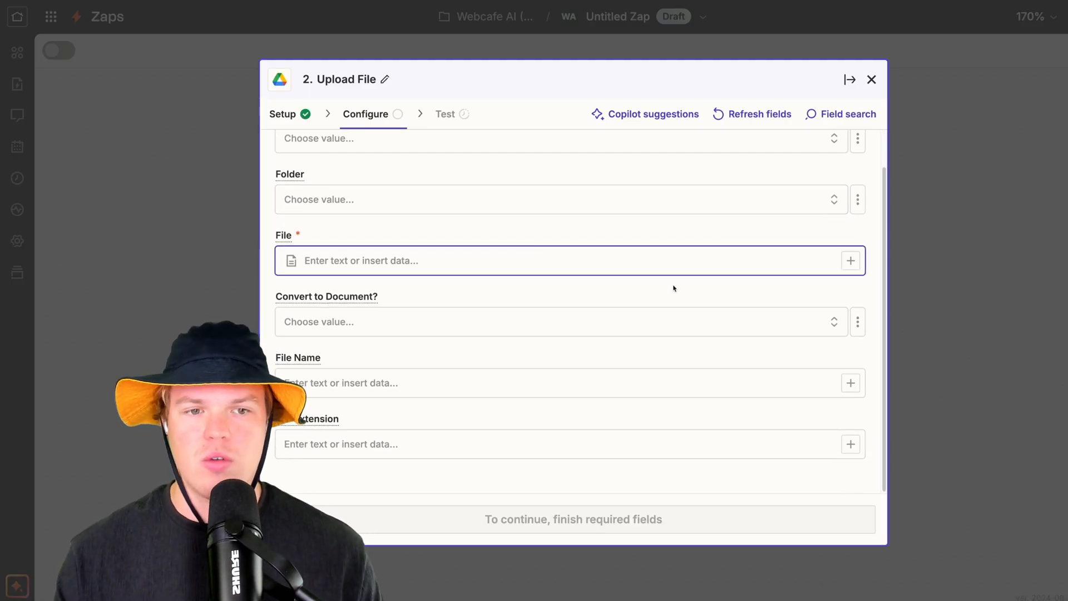
click(850, 260)
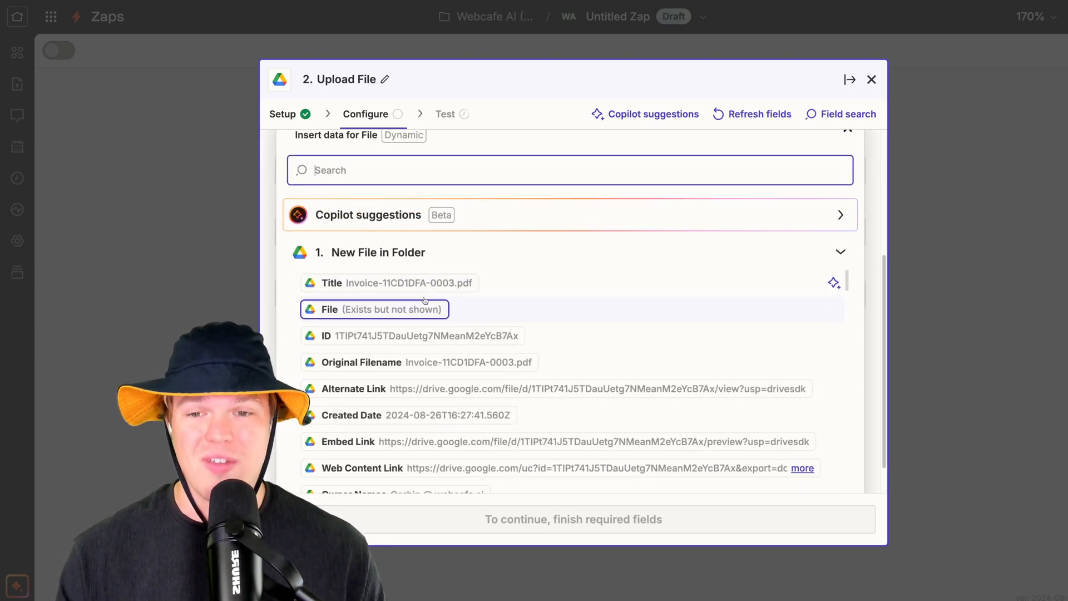
click(374, 308)
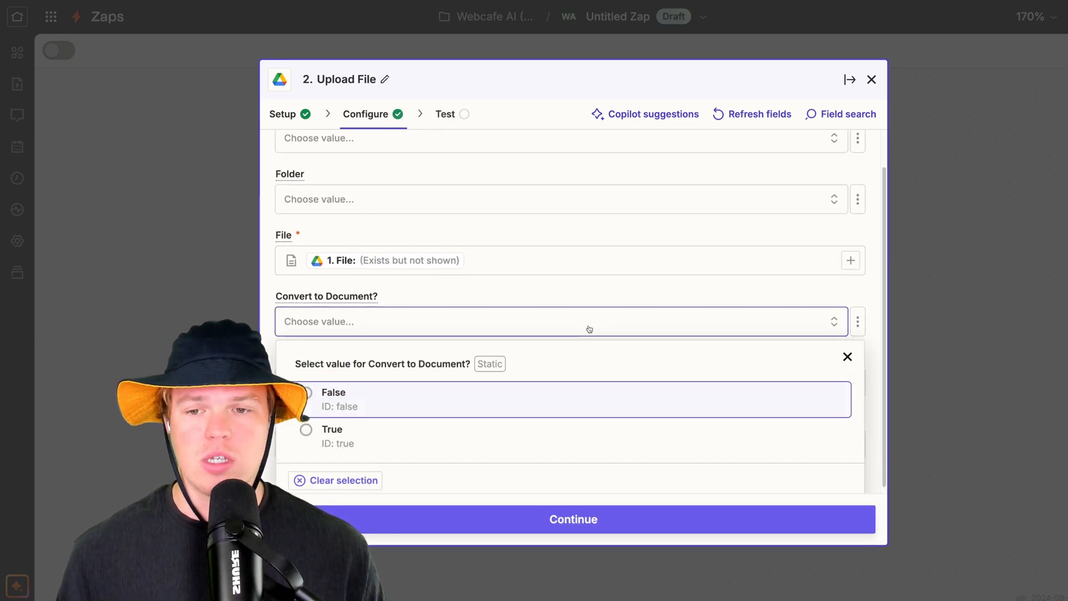
click(331, 430)
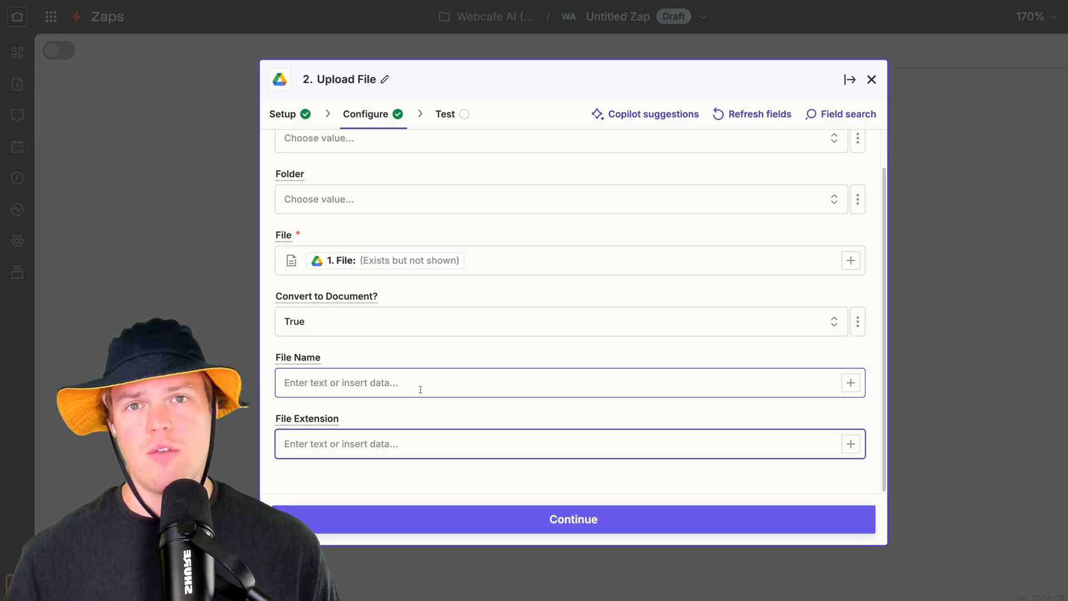
Name the file 'Data Pull -' plus the invoice Title and choose its folder under YouTube Videos.
text(D)
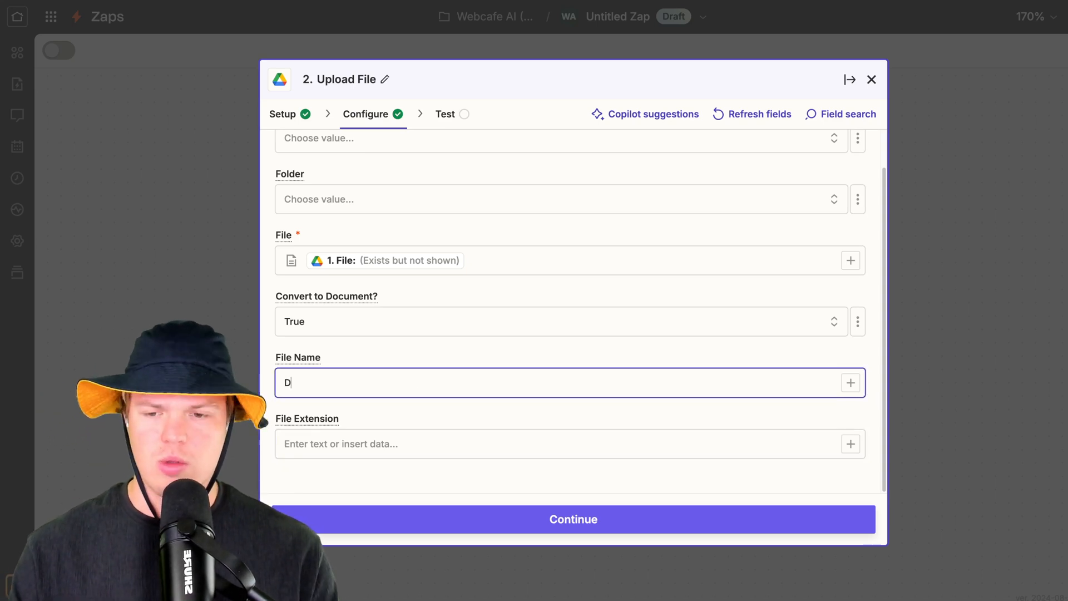
text(ata Pull -)
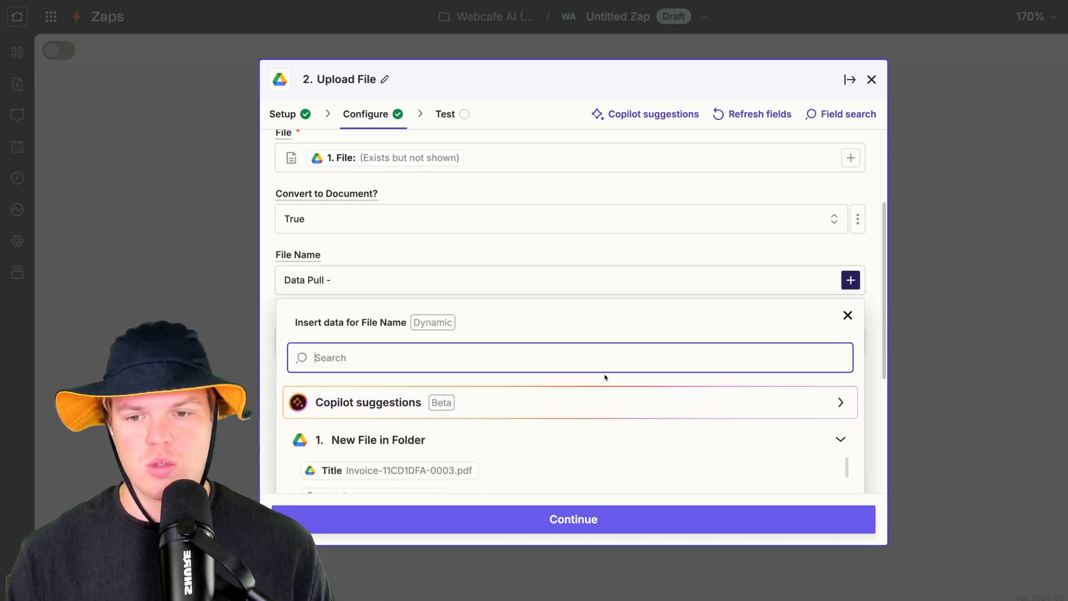
click(389, 470)
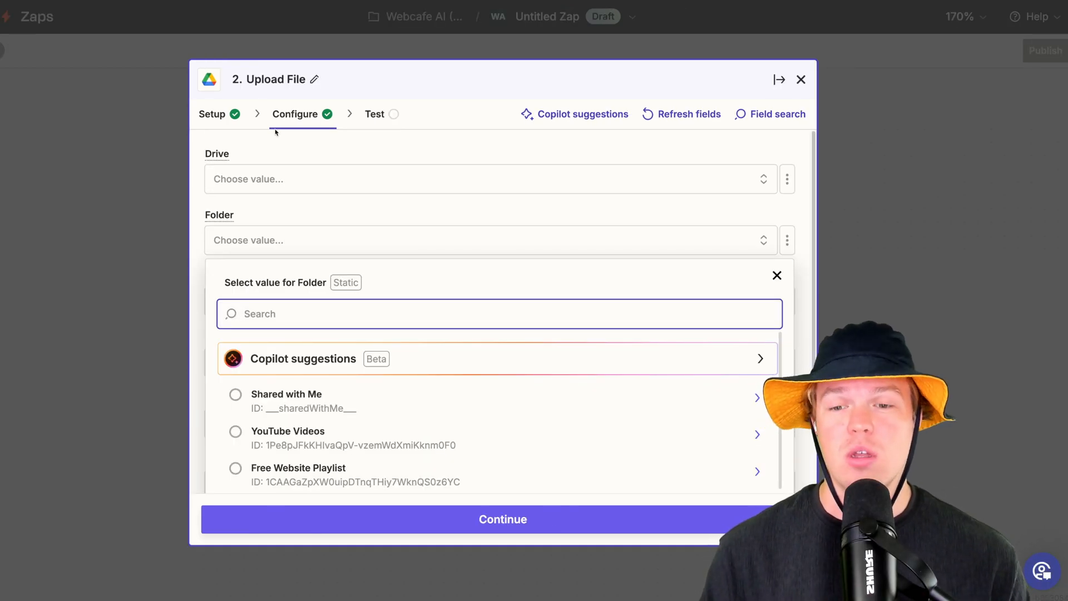
mouse_move(757, 435)
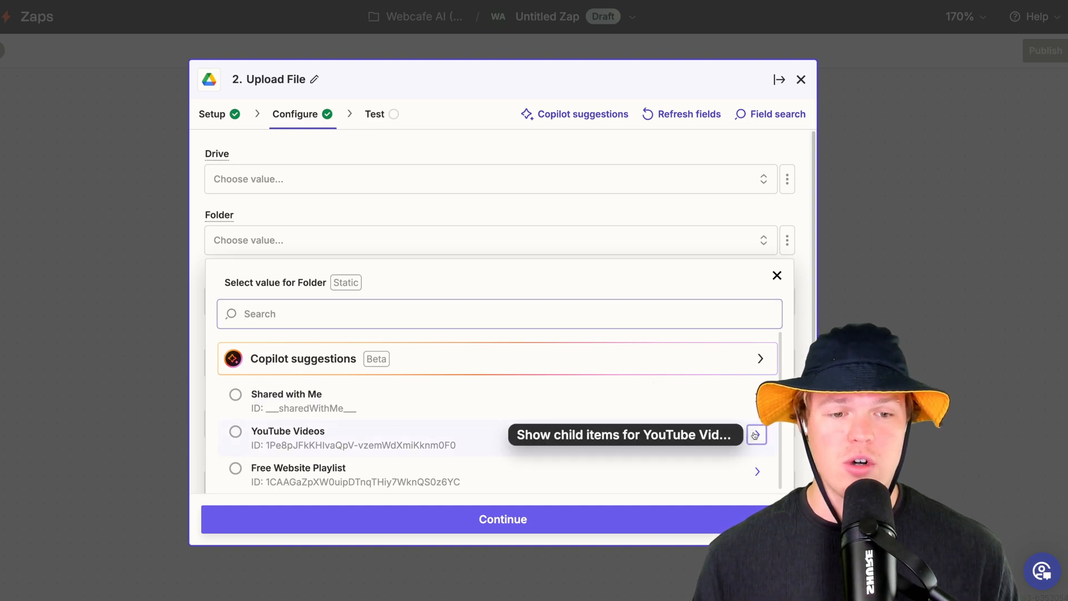
click(756, 435)
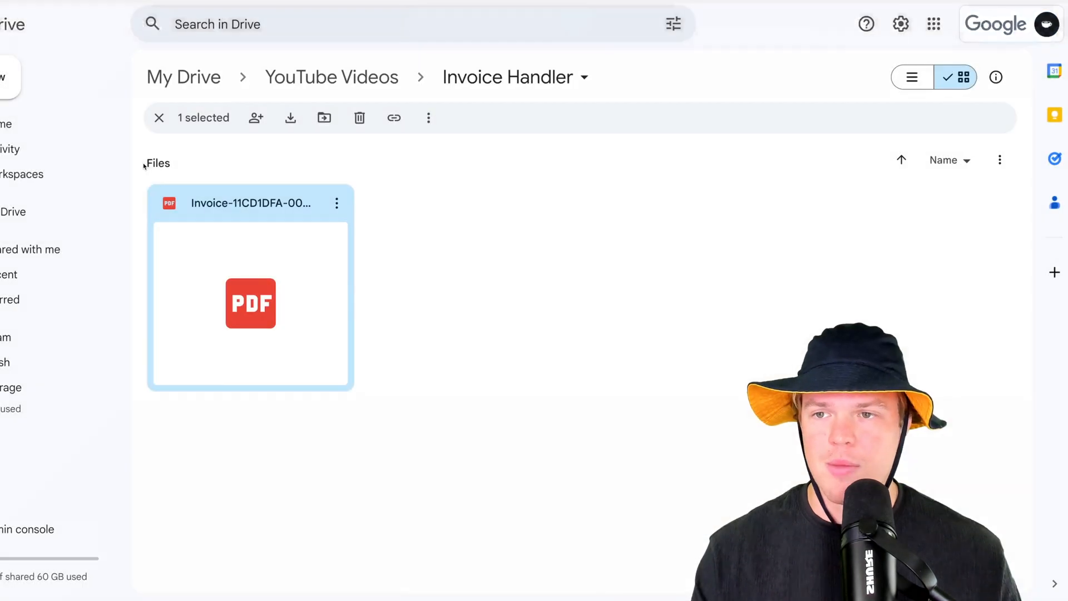
Open the converted Data Pull - Invoice-11CD1DFA-0003.pdf document from the Sheet Made folder.
click(331, 77)
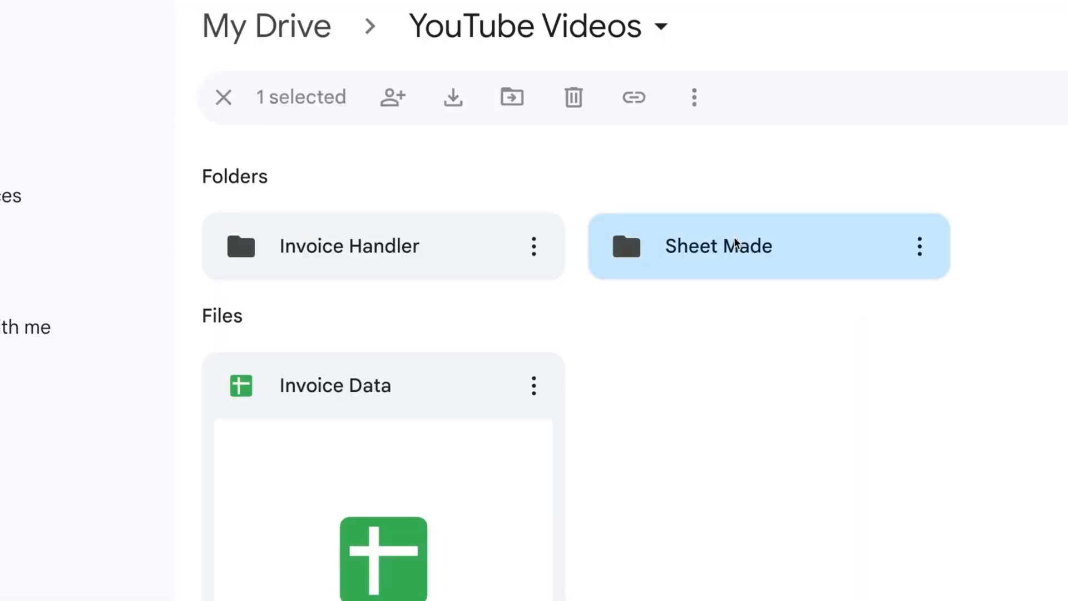
double_click(717, 246)
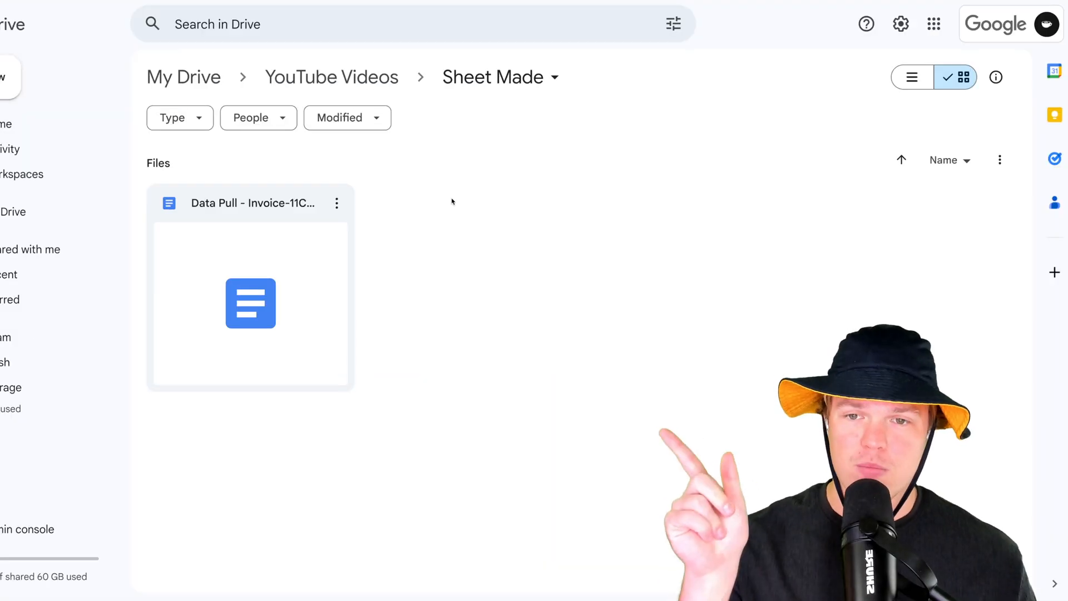
double_click(250, 303)
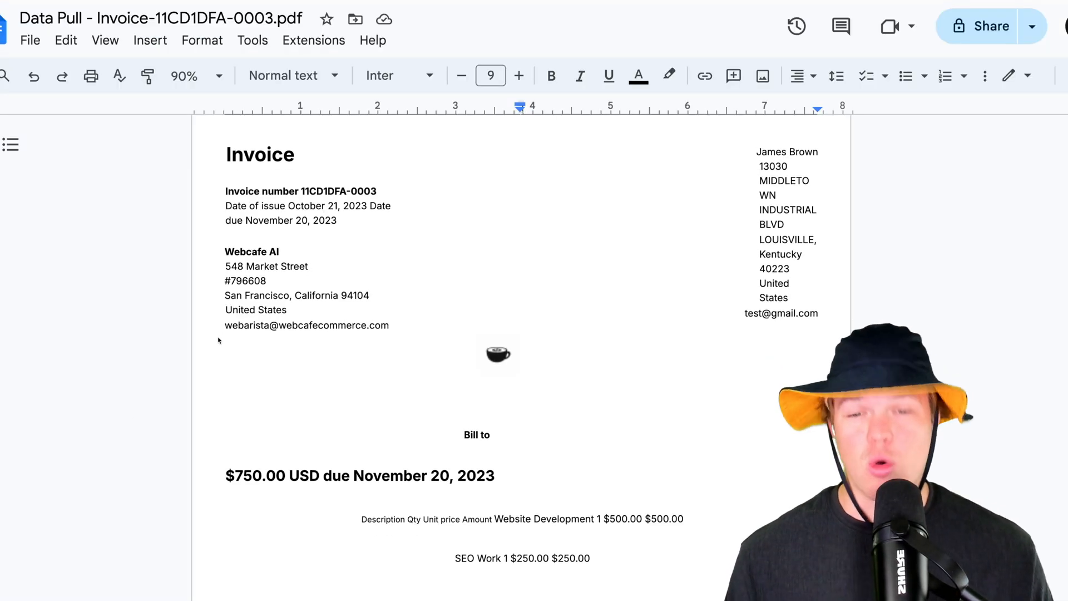
scroll(down, 3)
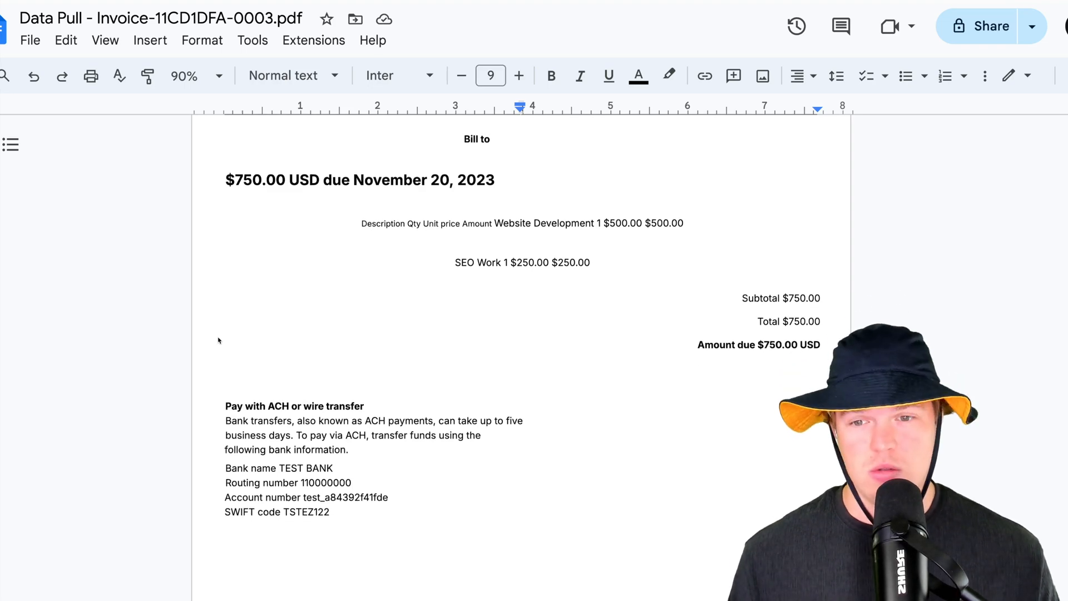
scroll(down, 3)
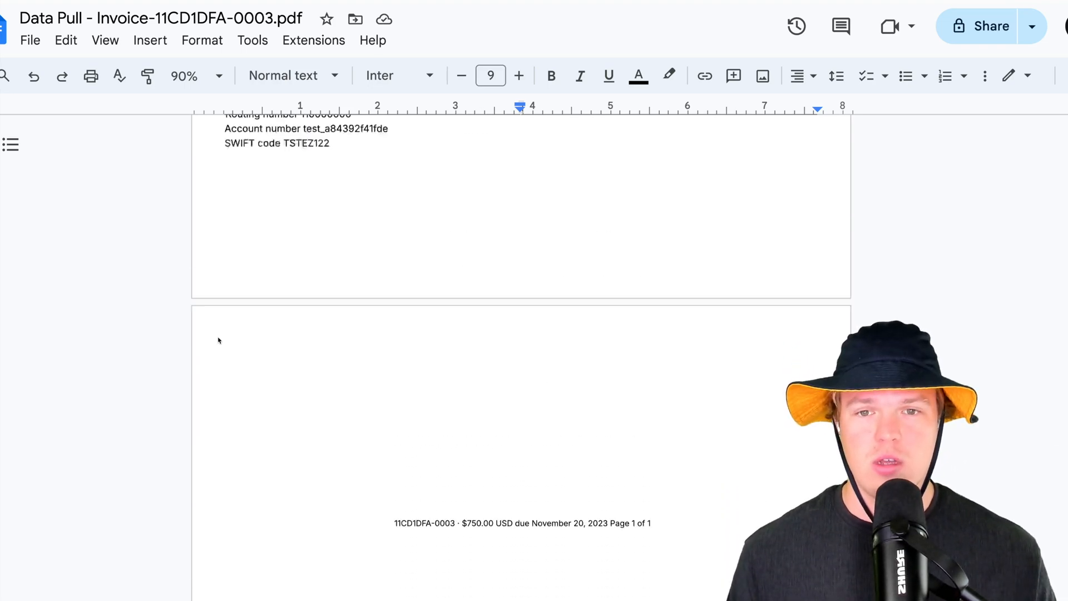
scroll(up, 3)
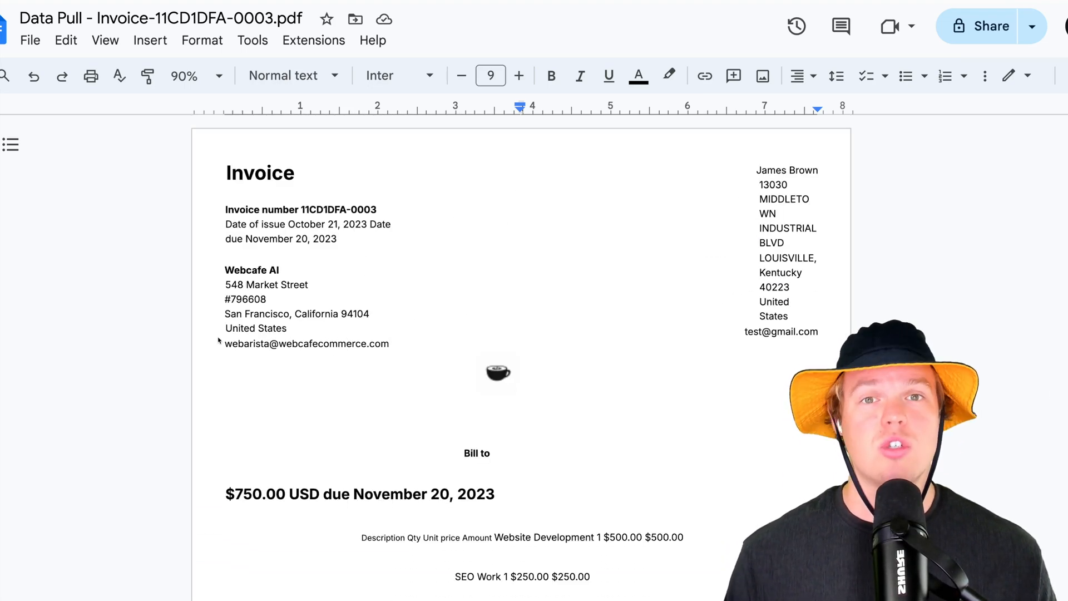
scroll(down, 3)
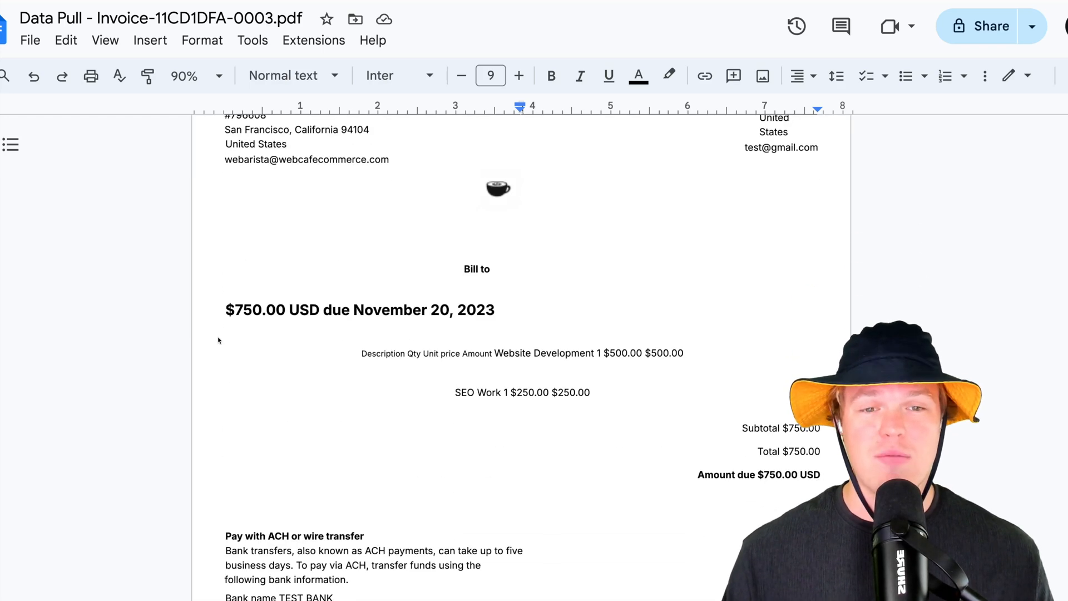
scroll(down, 3)
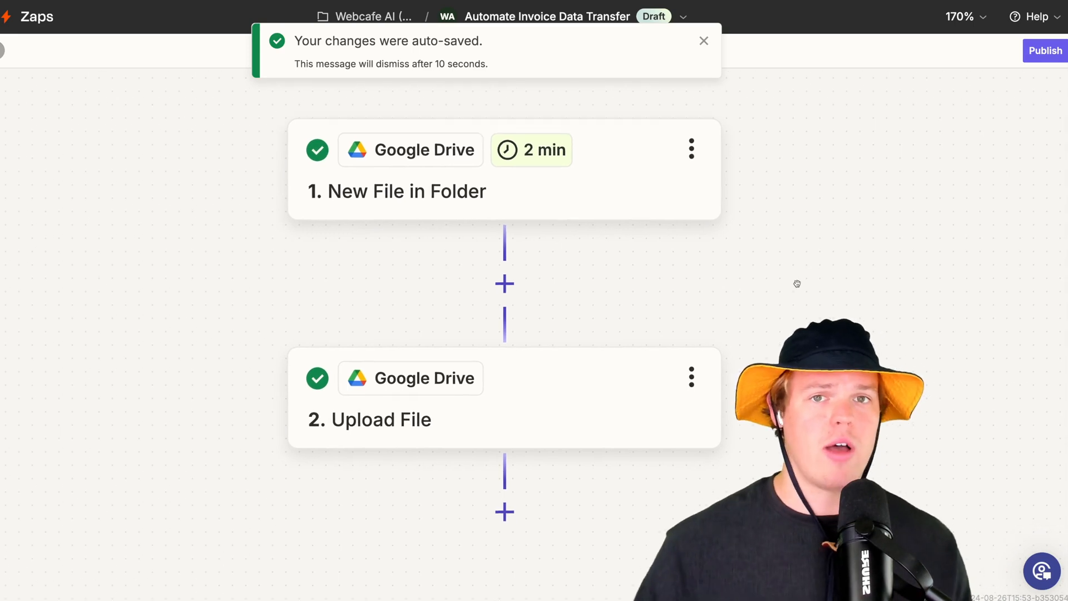
Add a third step using Code by Zapier with the Run Javascript event and proceed to configure it.
scroll(down, 3)
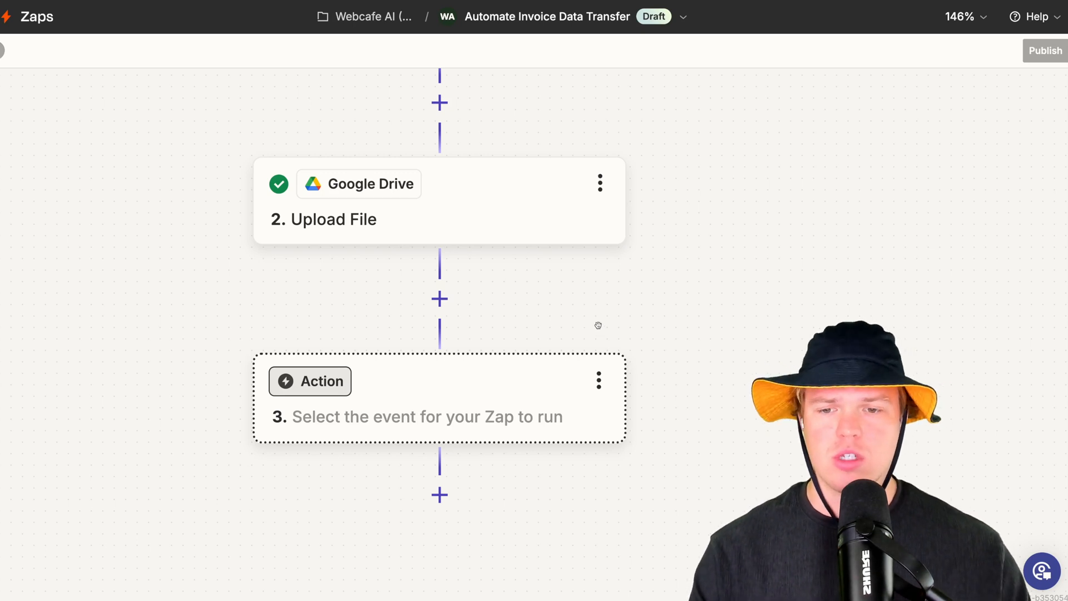
click(309, 380)
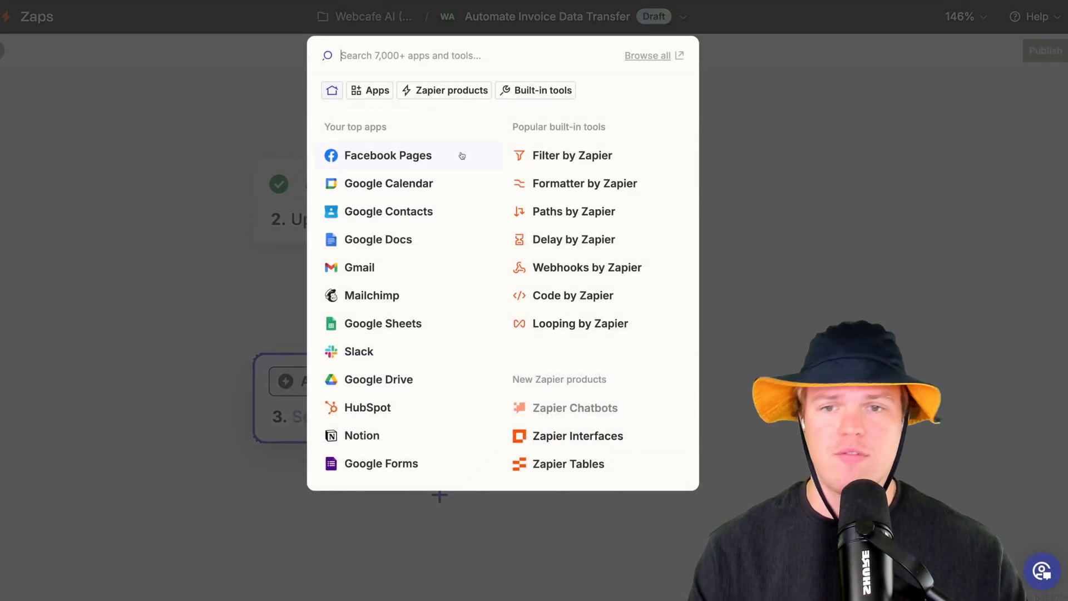
text(code)
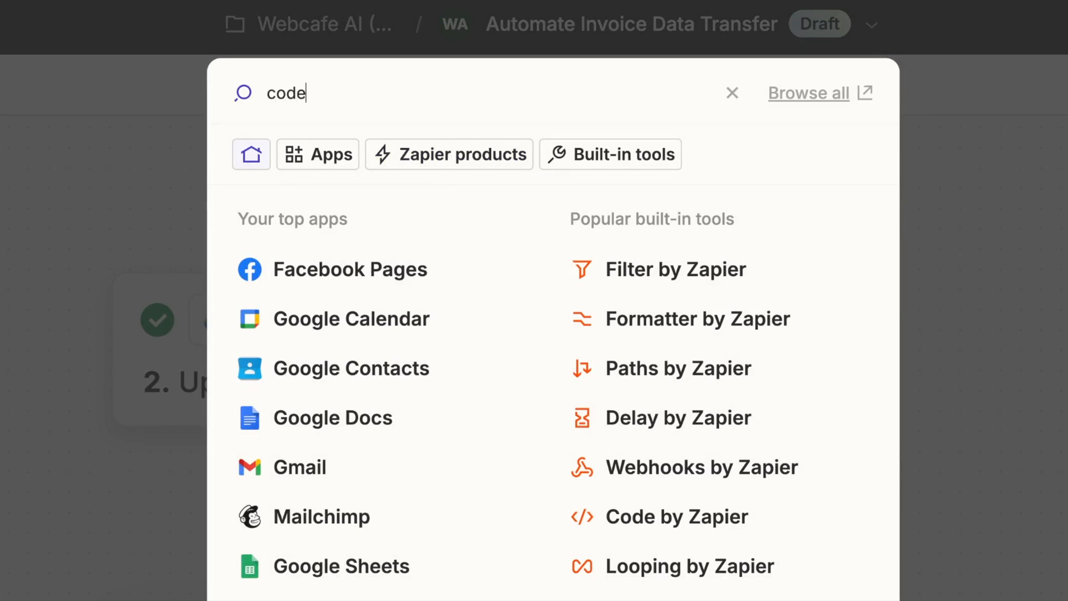
click(676, 516)
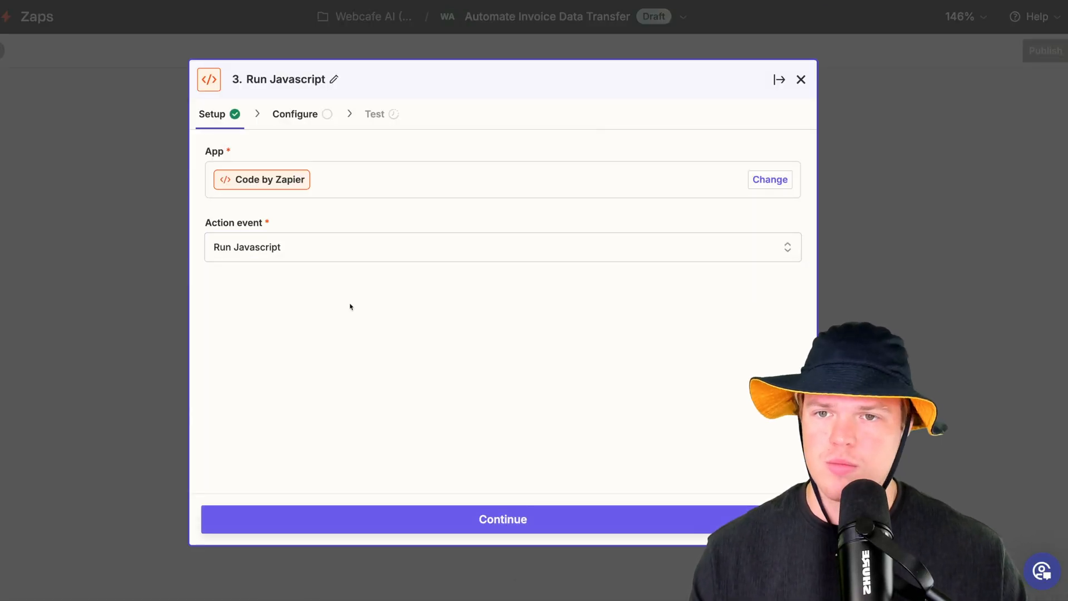
mouse_move(362, 221)
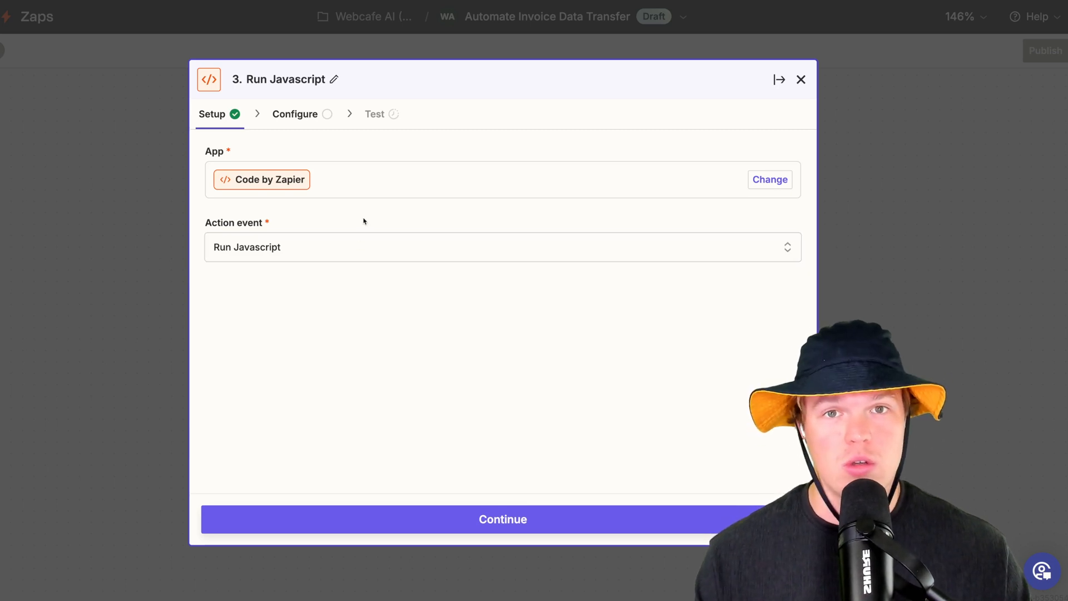
click(502, 518)
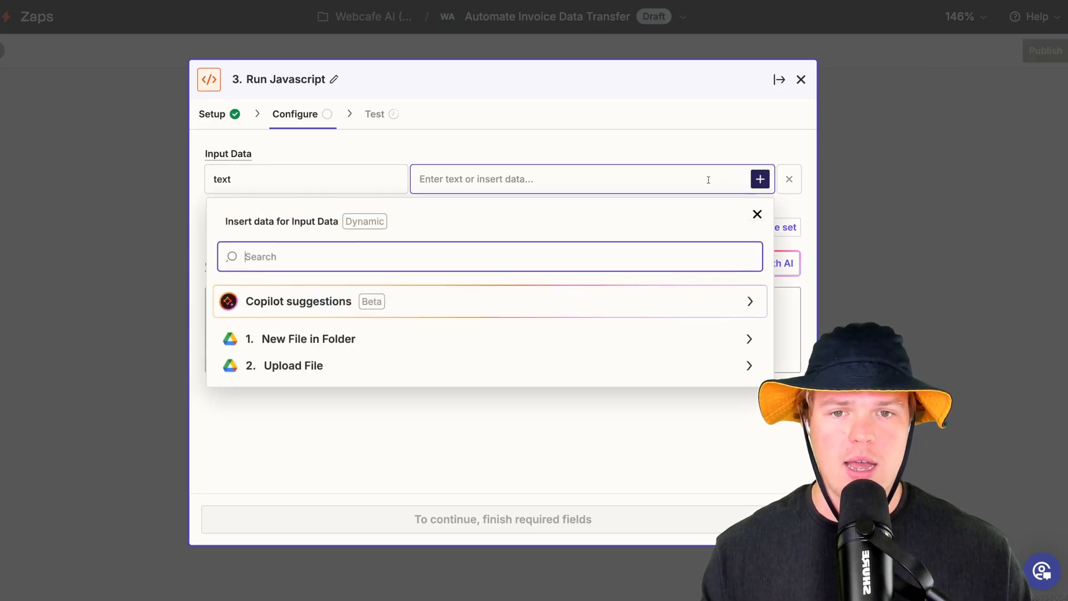
Map 2. File Txt as the 'text' input and add code returning the first 3000 words.
click(292, 365)
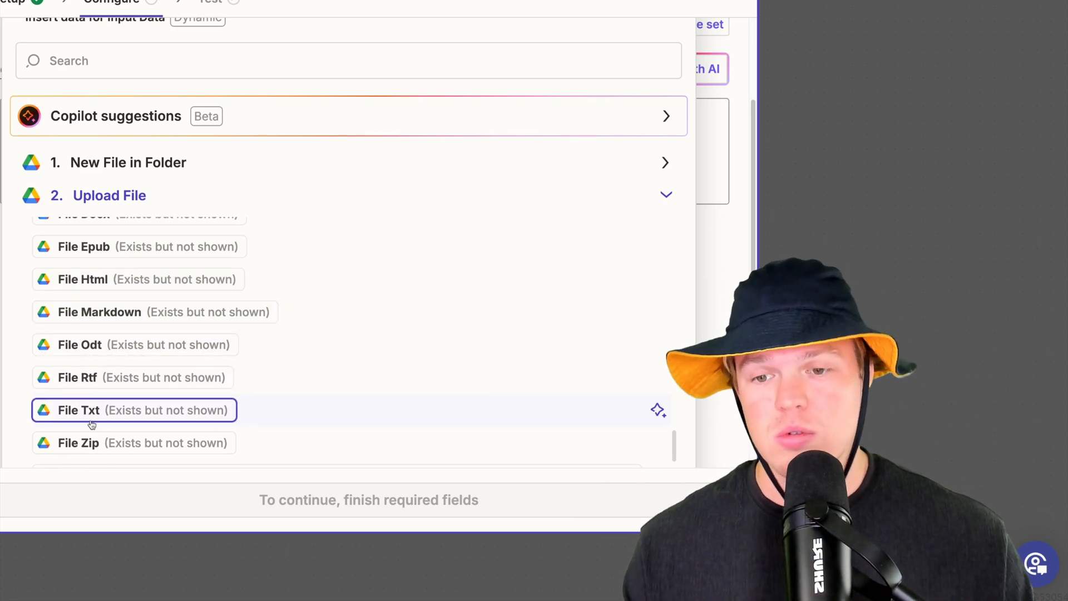
click(133, 409)
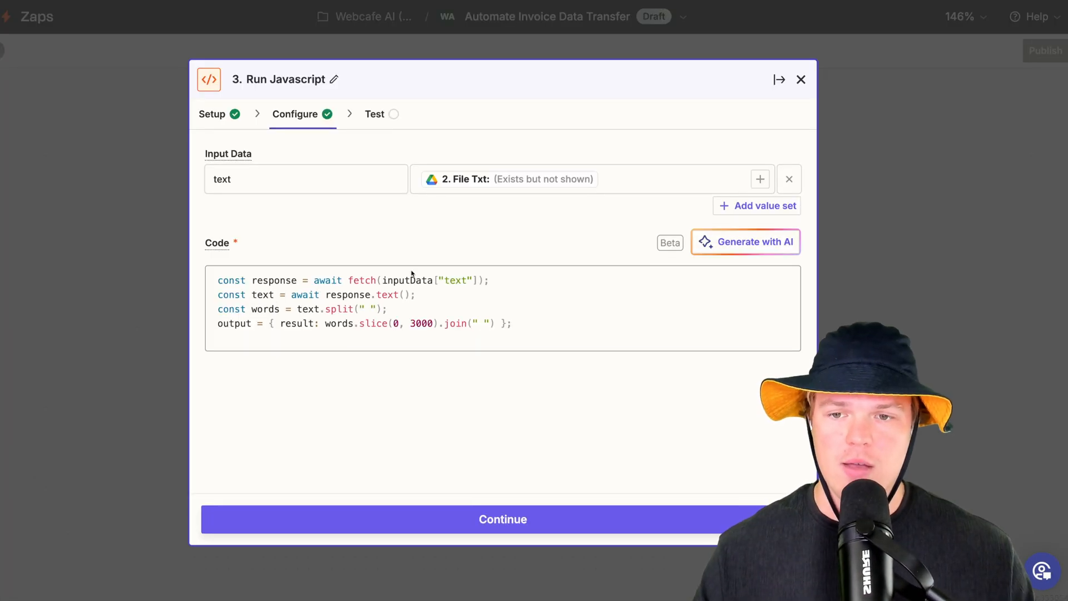
double_click(455, 281)
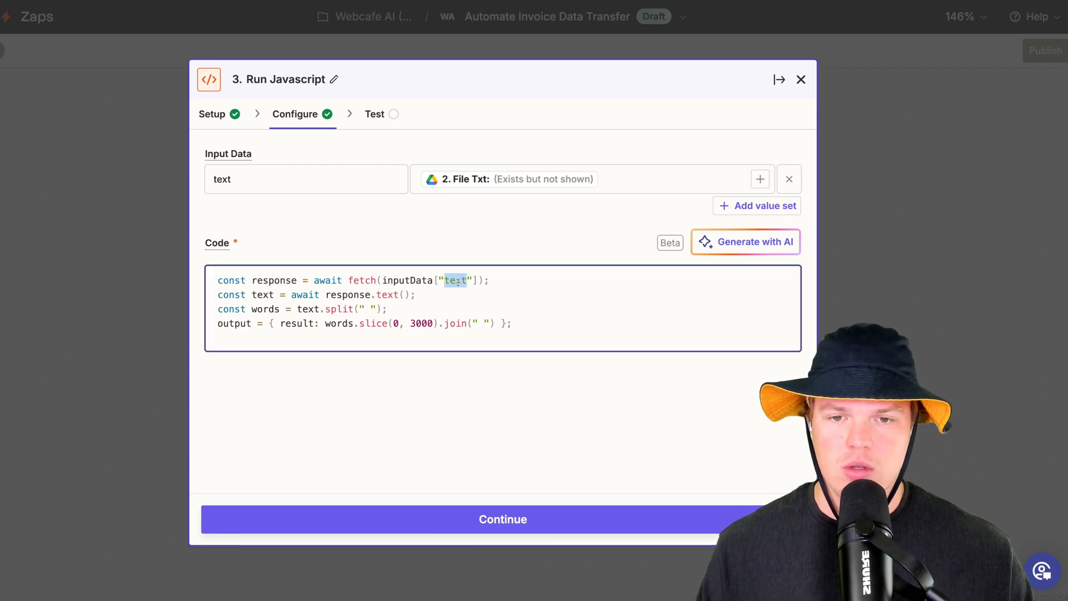
click(307, 178)
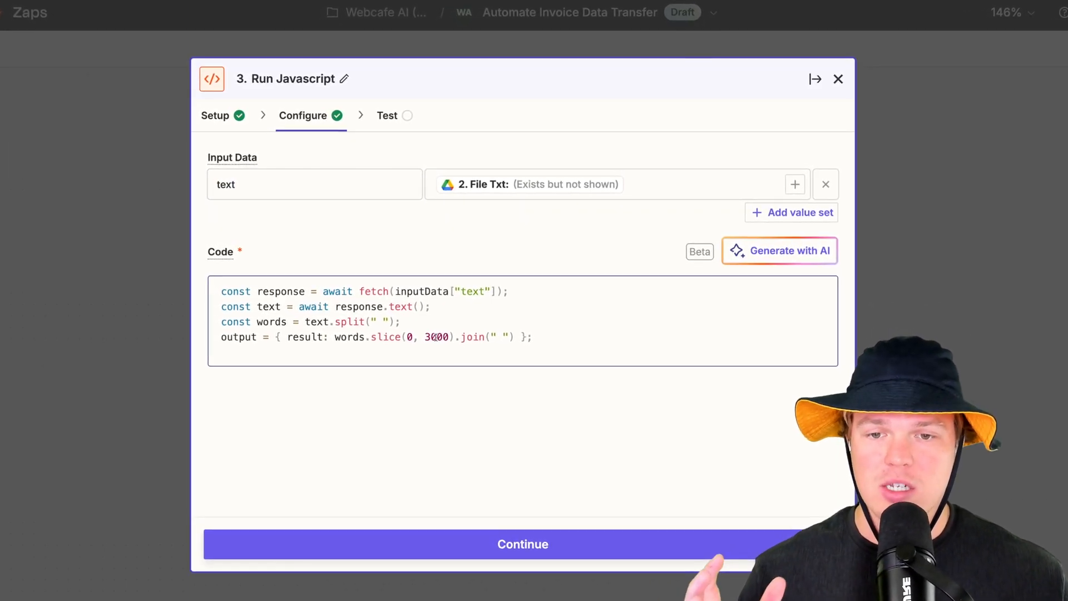
double_click(480, 298)
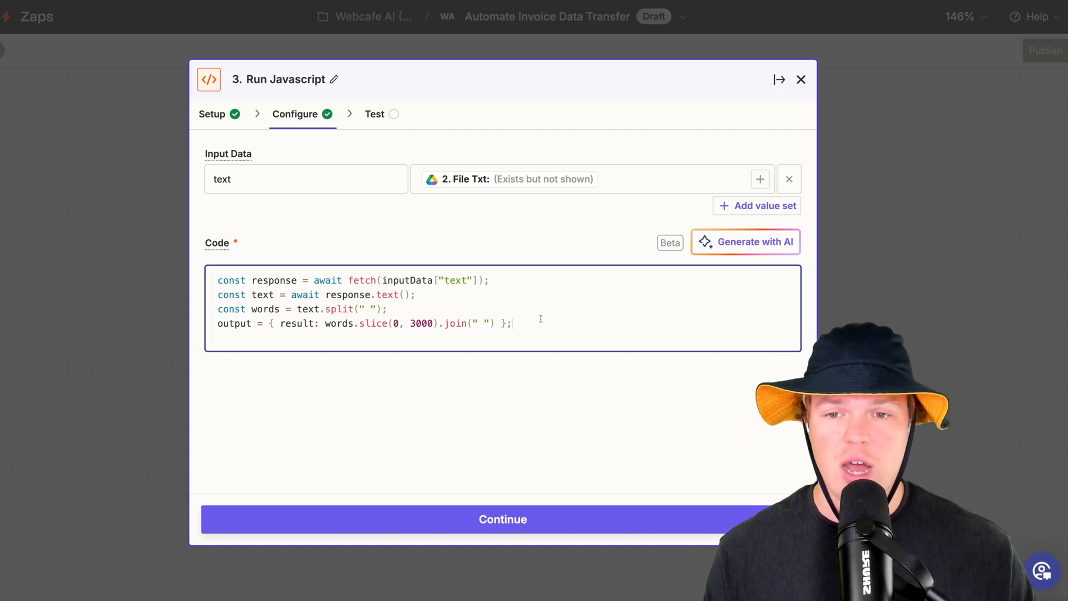
mouse_move(565, 358)
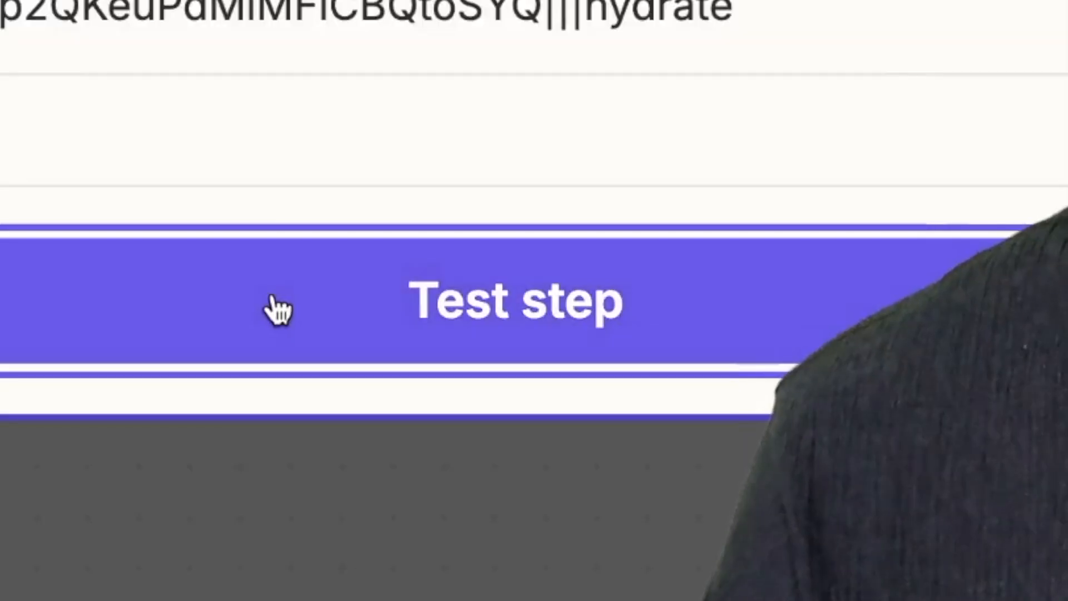
Test the JavaScript step successfully, returning the invoice text.
click(515, 302)
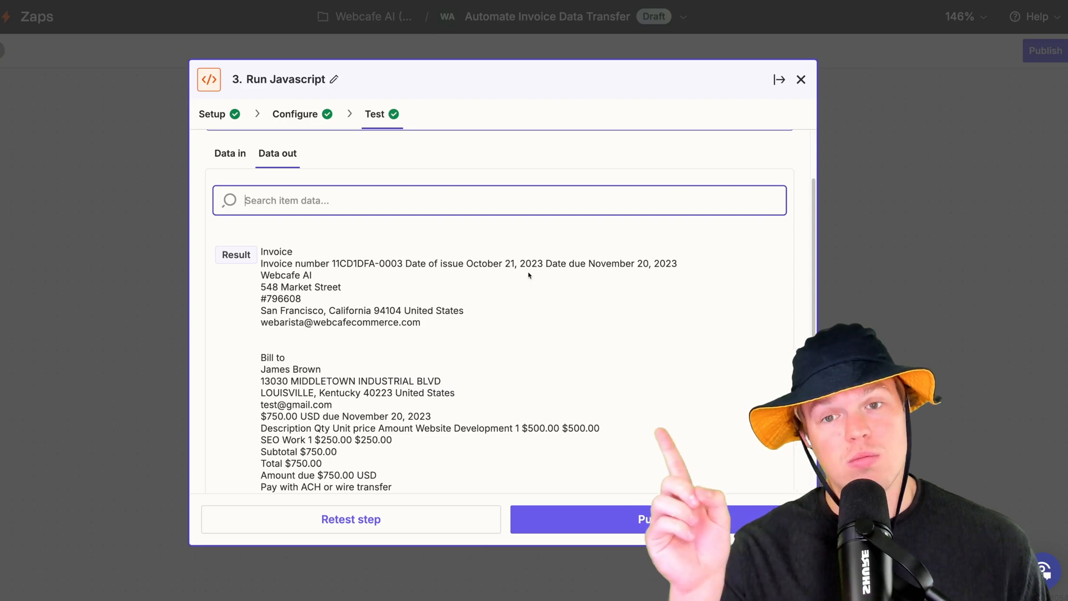
scroll(down, 3)
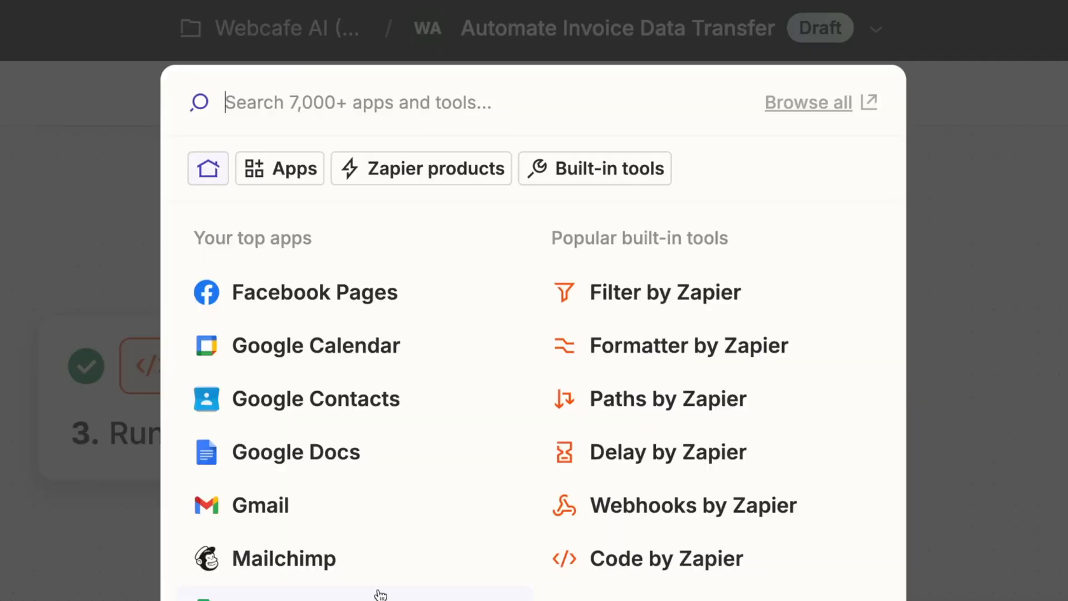
Add a ChatGPT Conversation step with gpt-4o-mini, memory key 'invohandler' and the invoice-format prompt.
text(chatgpt)
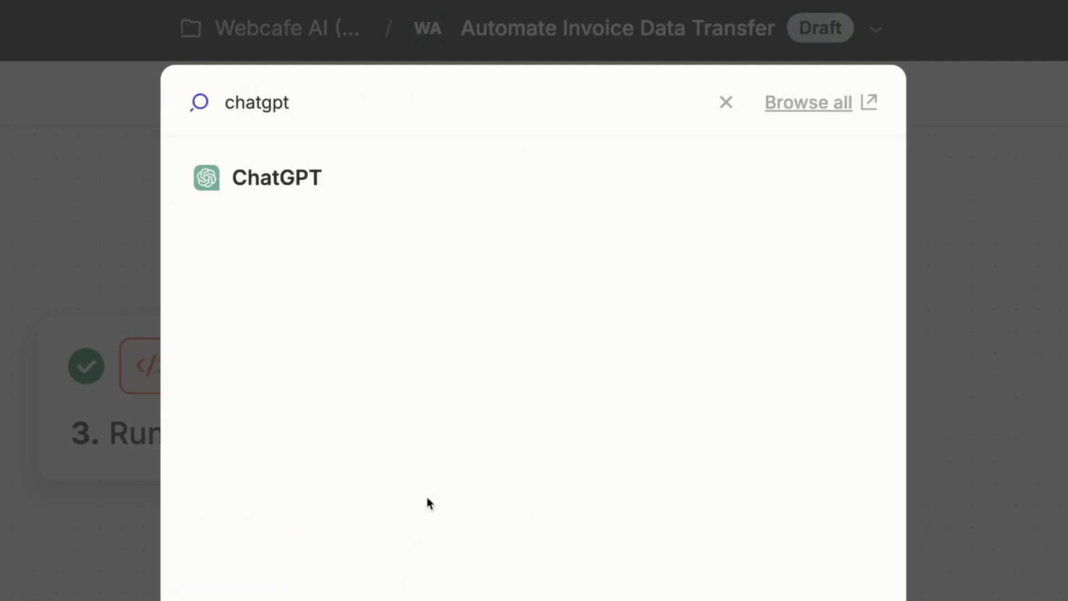
click(275, 177)
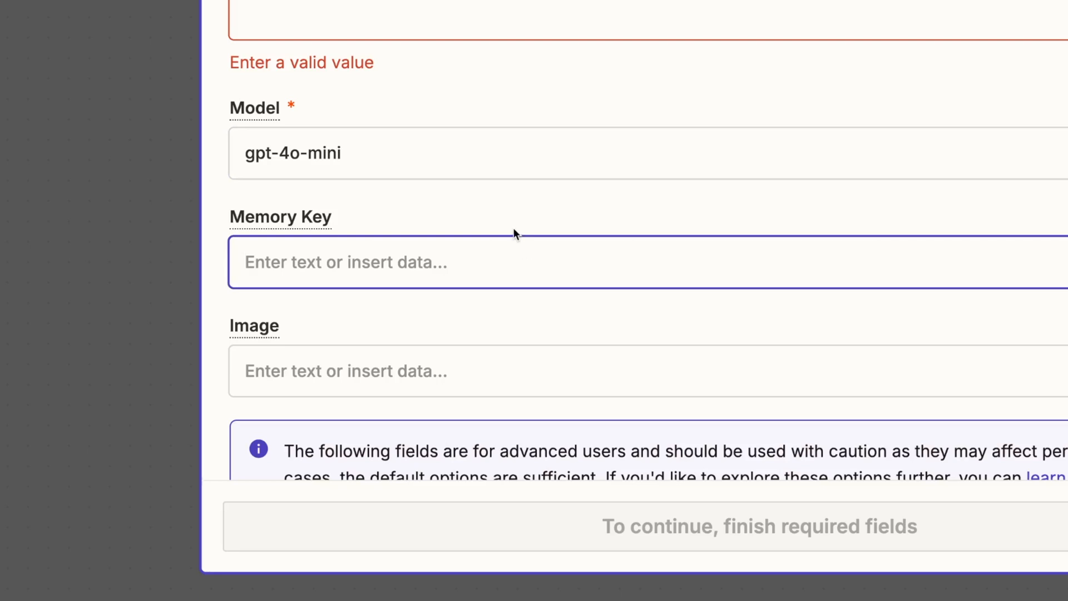
text(invohandler21542154)
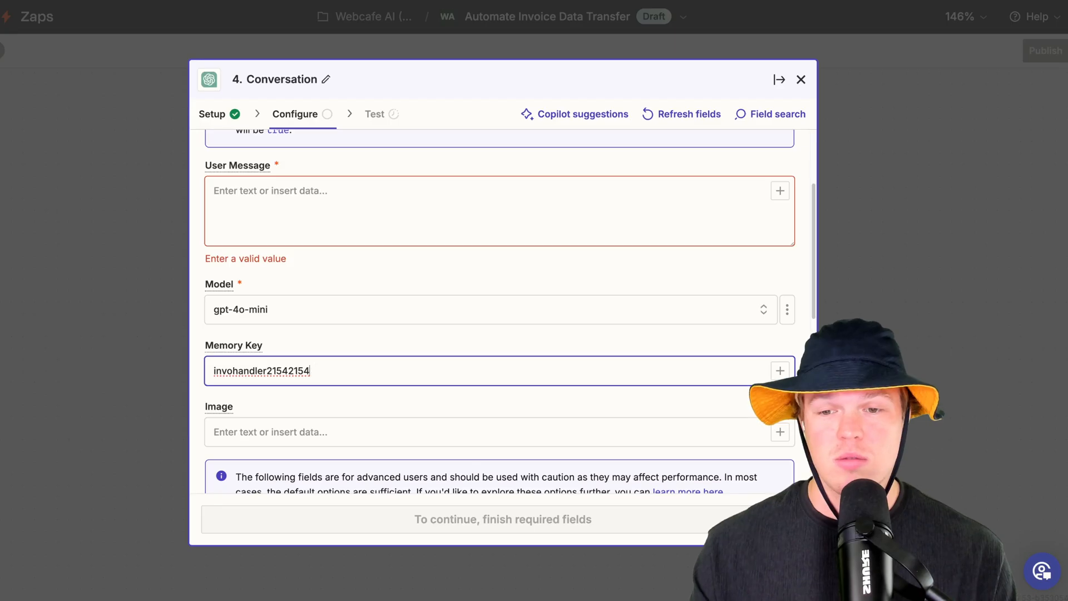
key(Backspace)
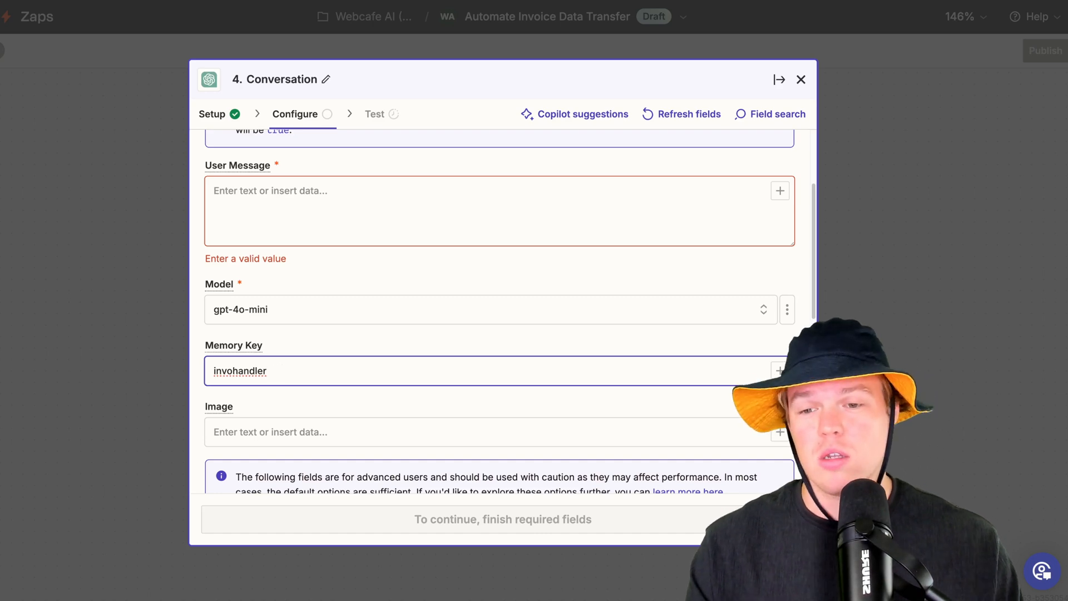
scroll(down, 3)
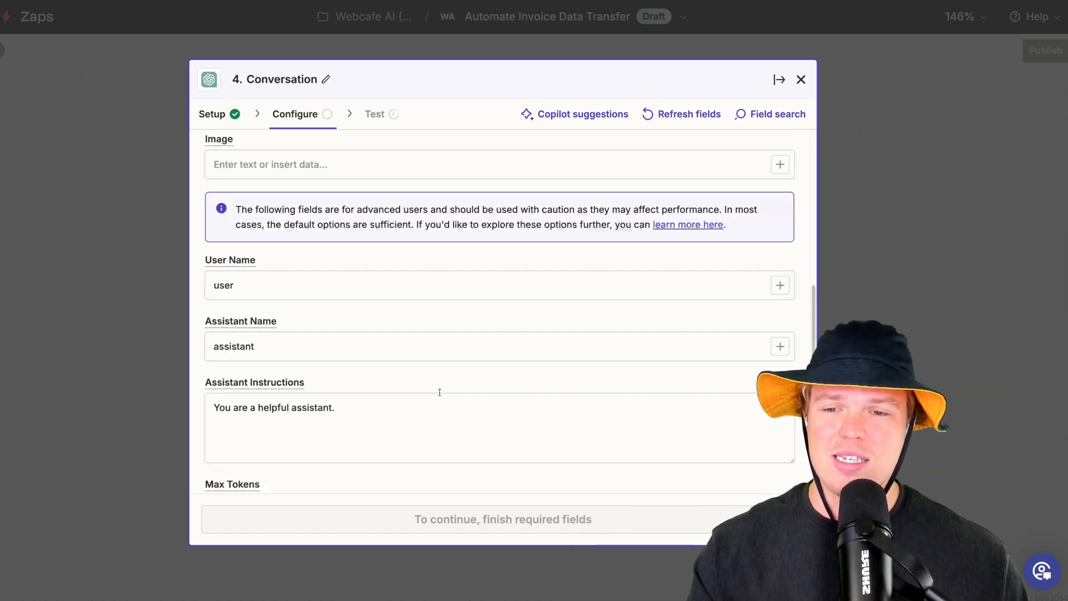
scroll(up, 3)
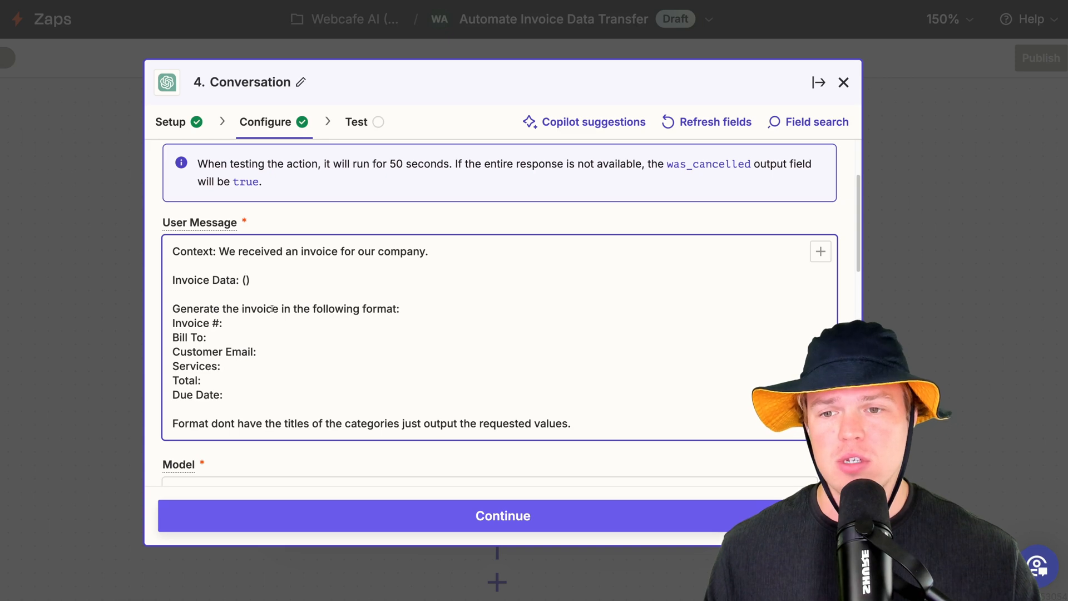
Map 3. Run Javascript → Result into the prompt's Invoice Data slot and continue to testing.
click(820, 250)
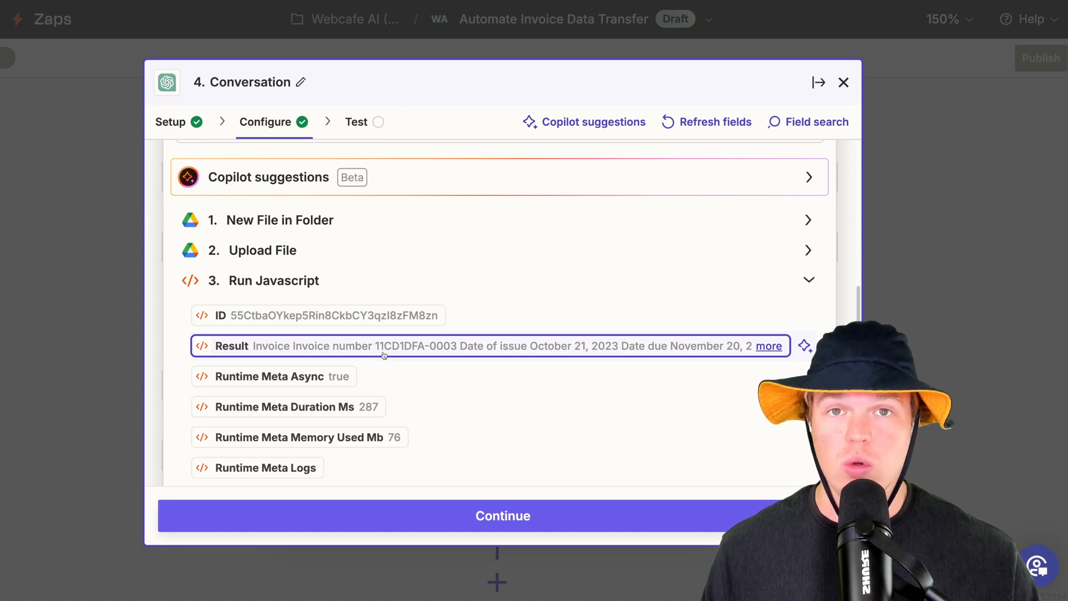
scroll(up, 3)
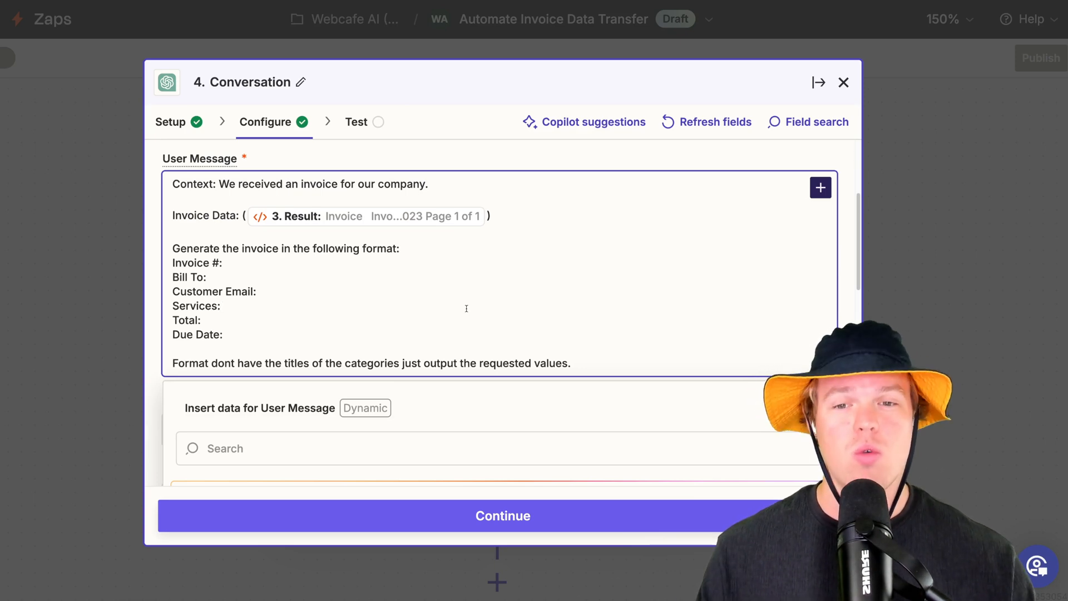
scroll(up, 3)
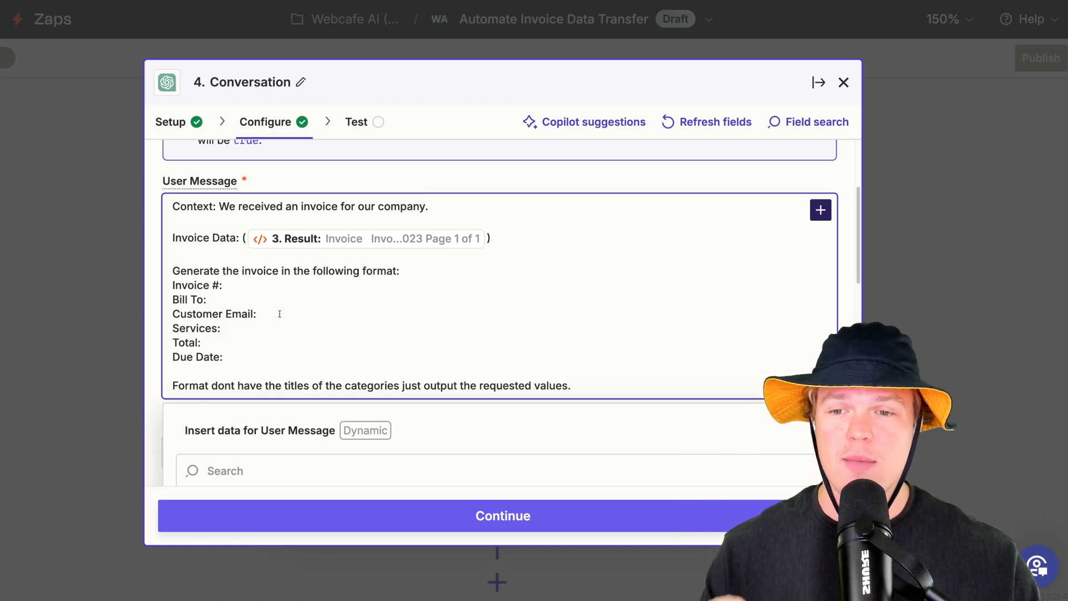
double_click(214, 313)
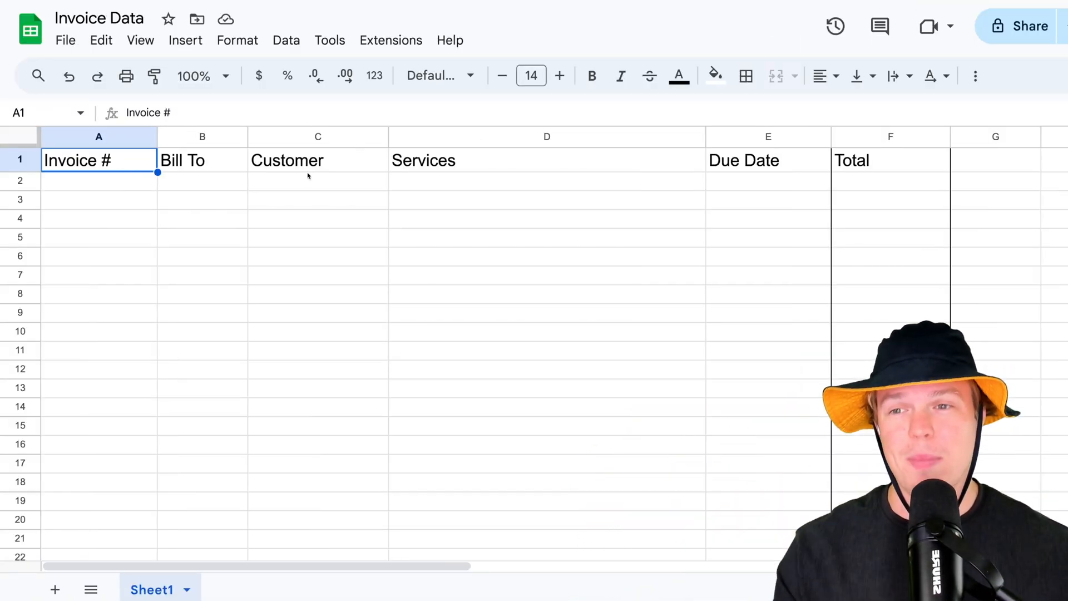
click(99, 180)
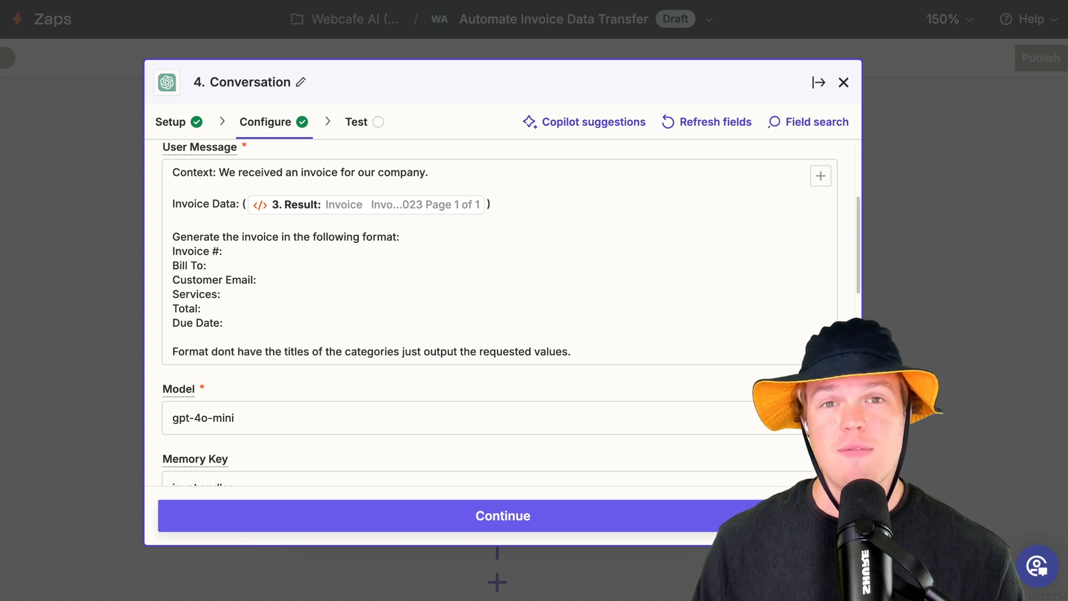
click(502, 515)
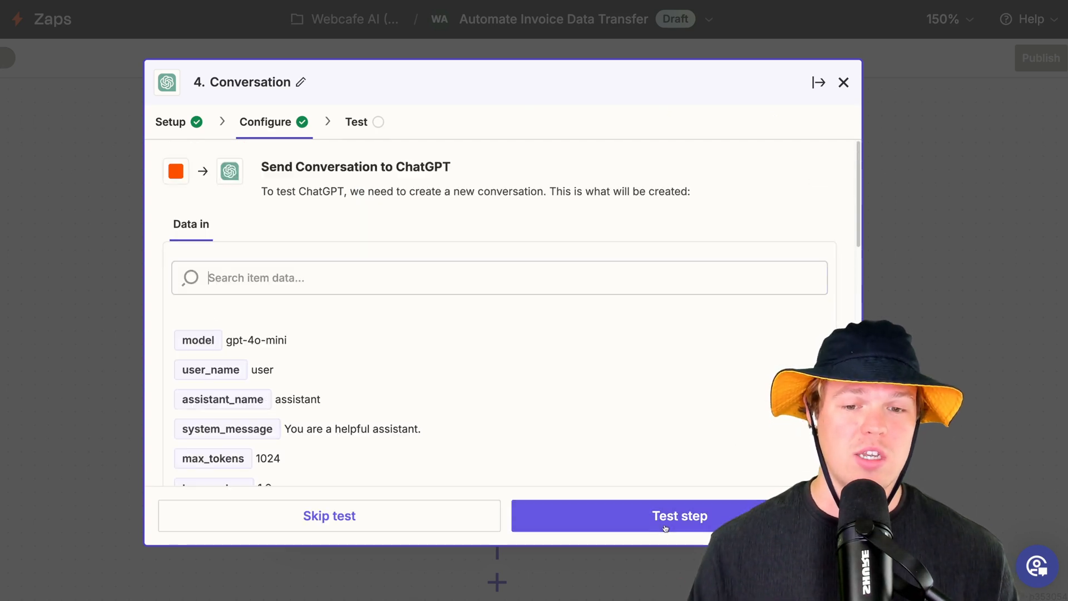
Test the ChatGPT step, confirm the reply lists invoice number, client, email, services, total, due date, and close it.
click(679, 515)
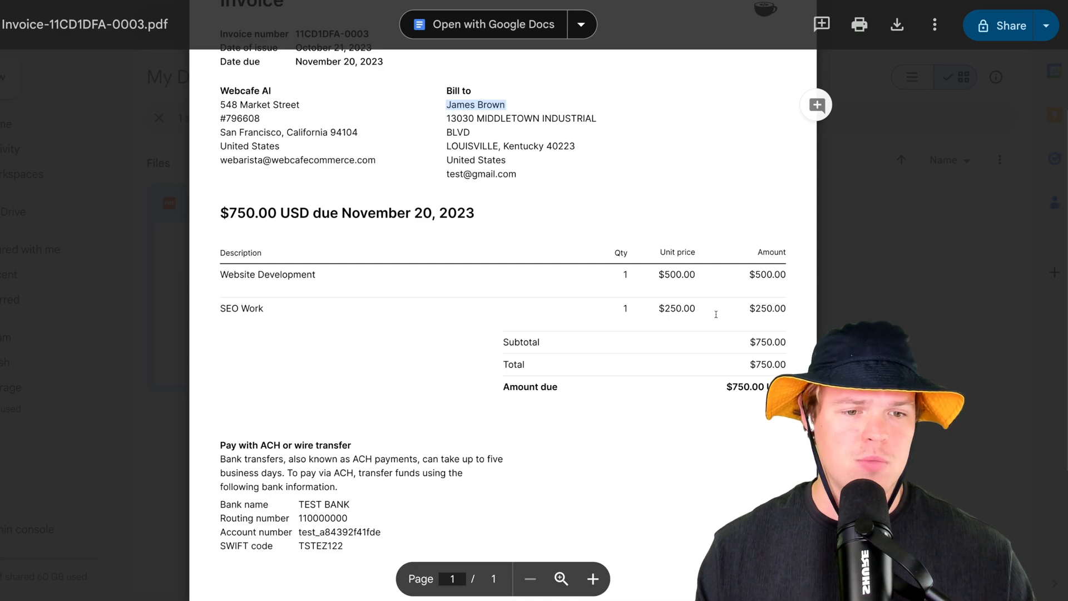
scroll(up, 3)
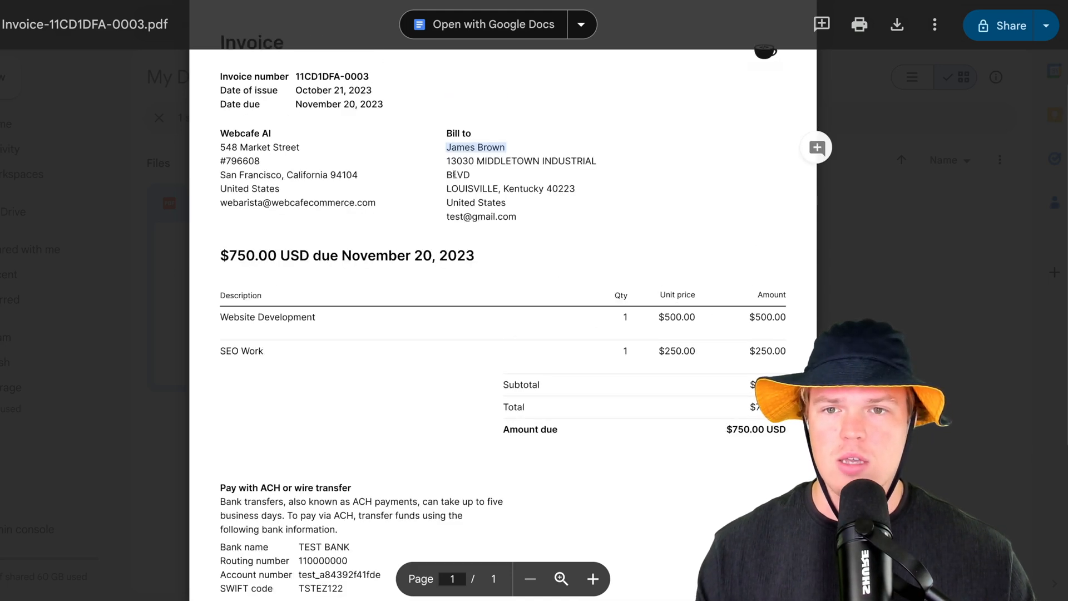
mouse_move(388, 109)
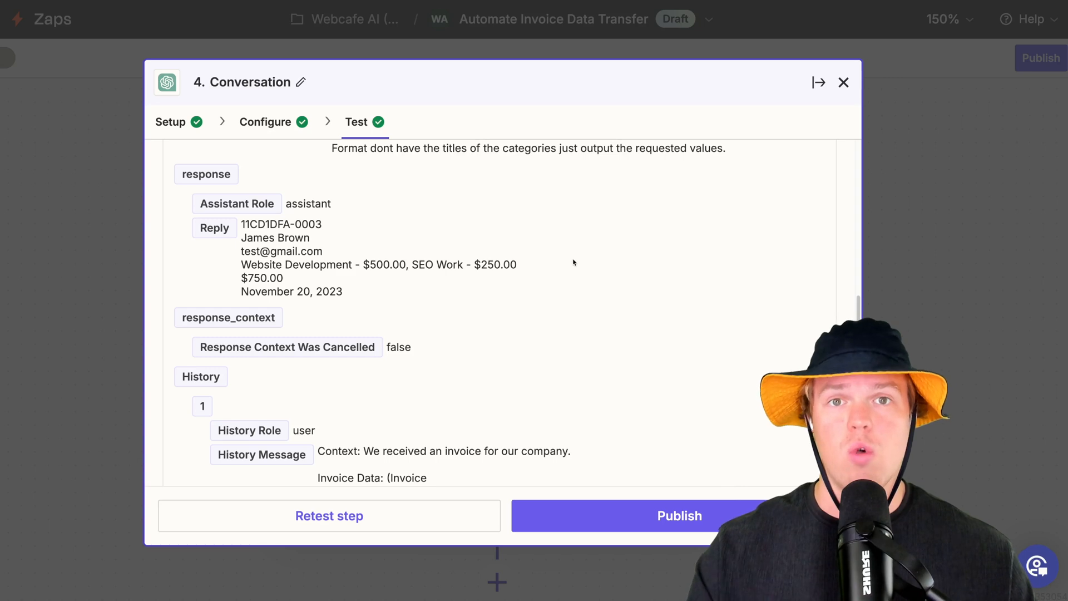
click(844, 82)
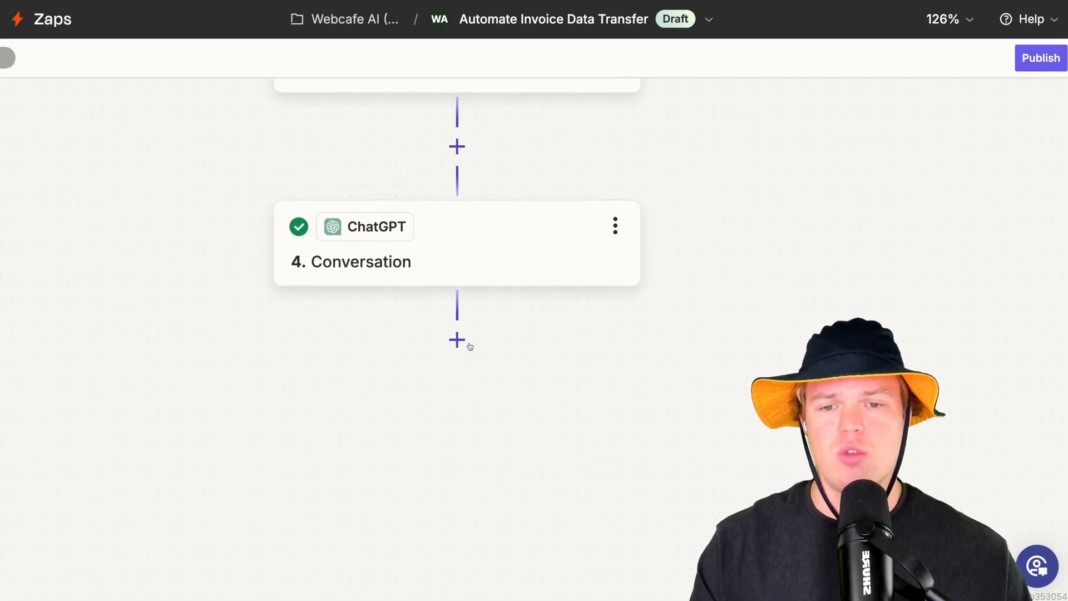
Add a Formatter Text step with Split Text transform, taking 4. Reply as its Input.
click(457, 341)
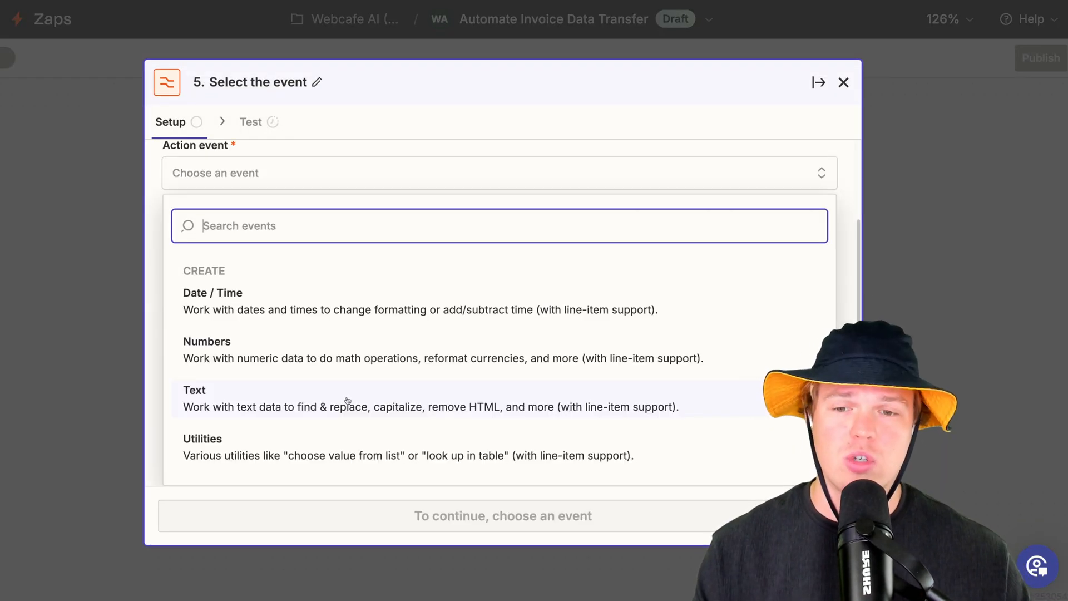
click(194, 398)
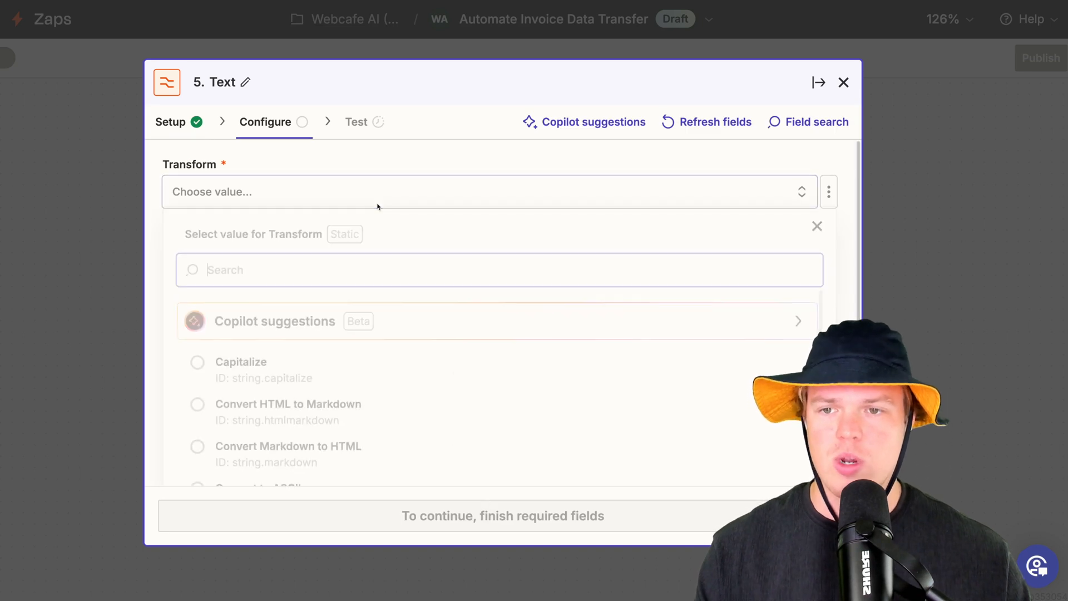
text(spli)
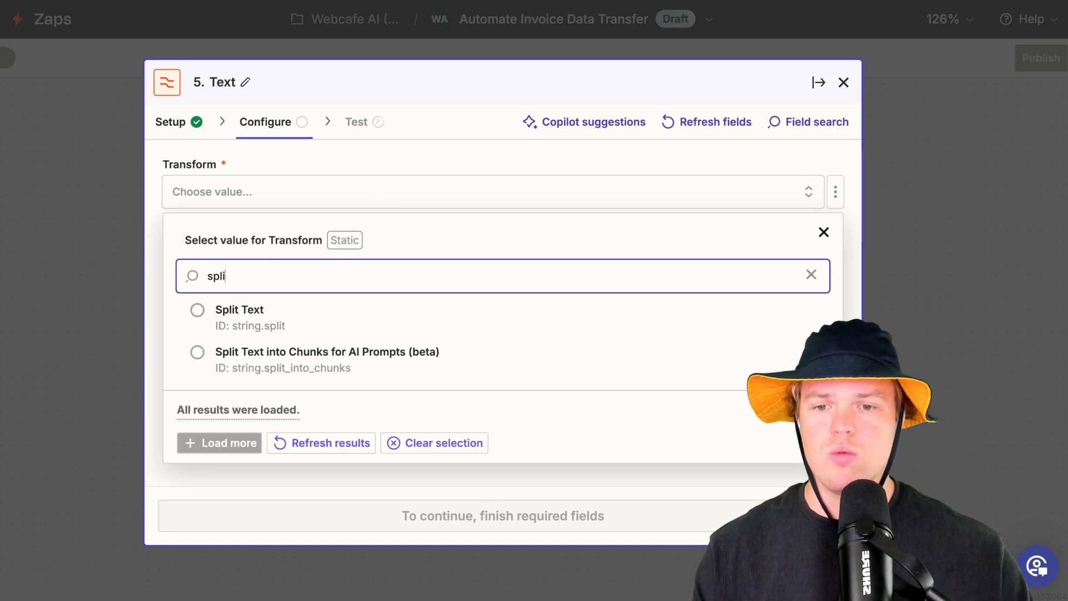
click(240, 309)
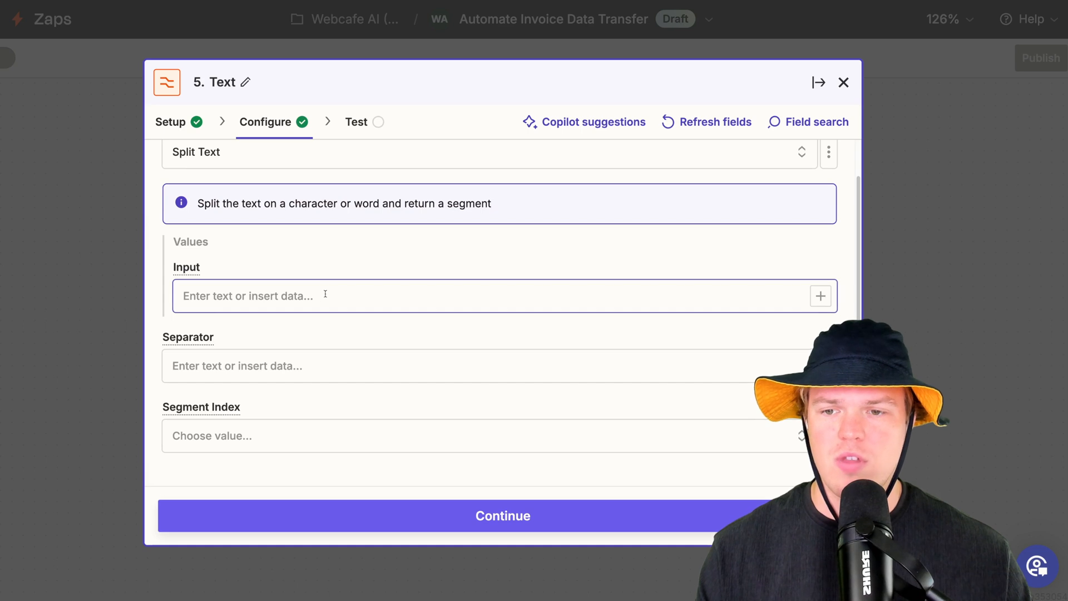
mouse_move(820, 289)
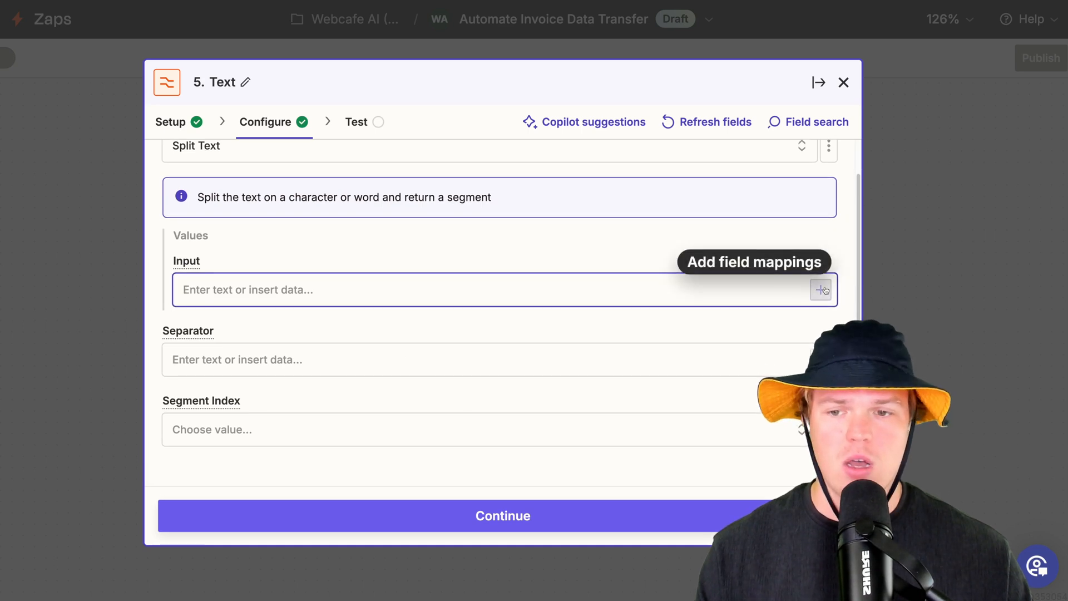
click(821, 289)
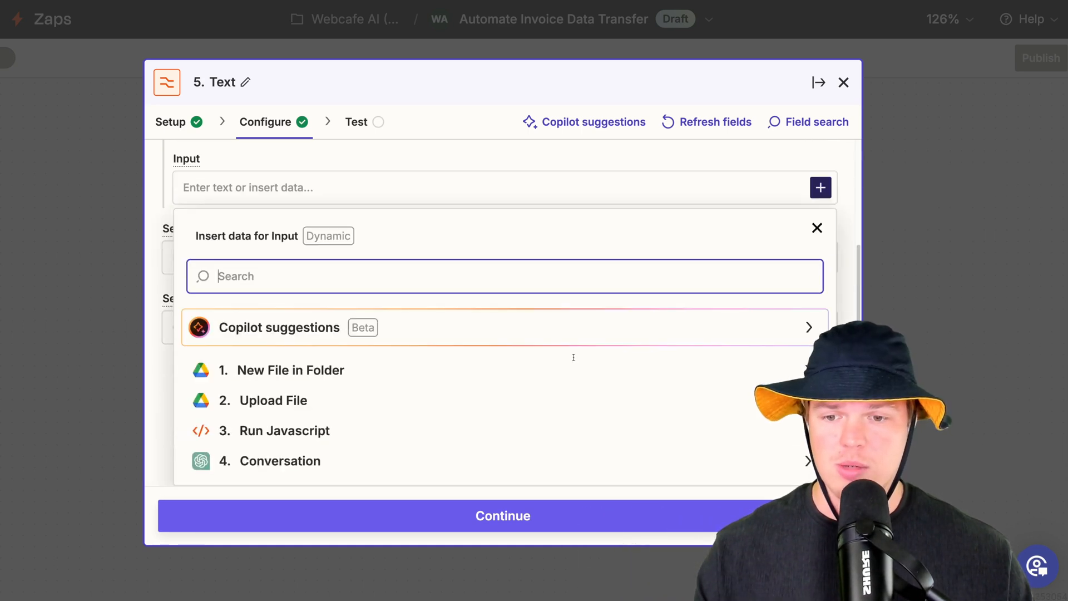
click(280, 461)
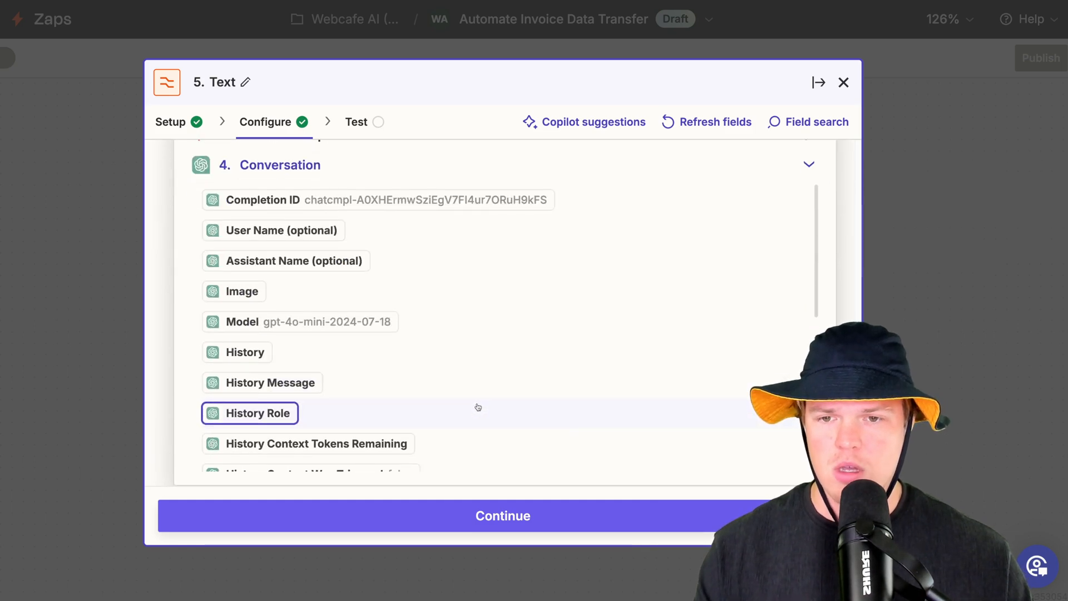
scroll(down, 3)
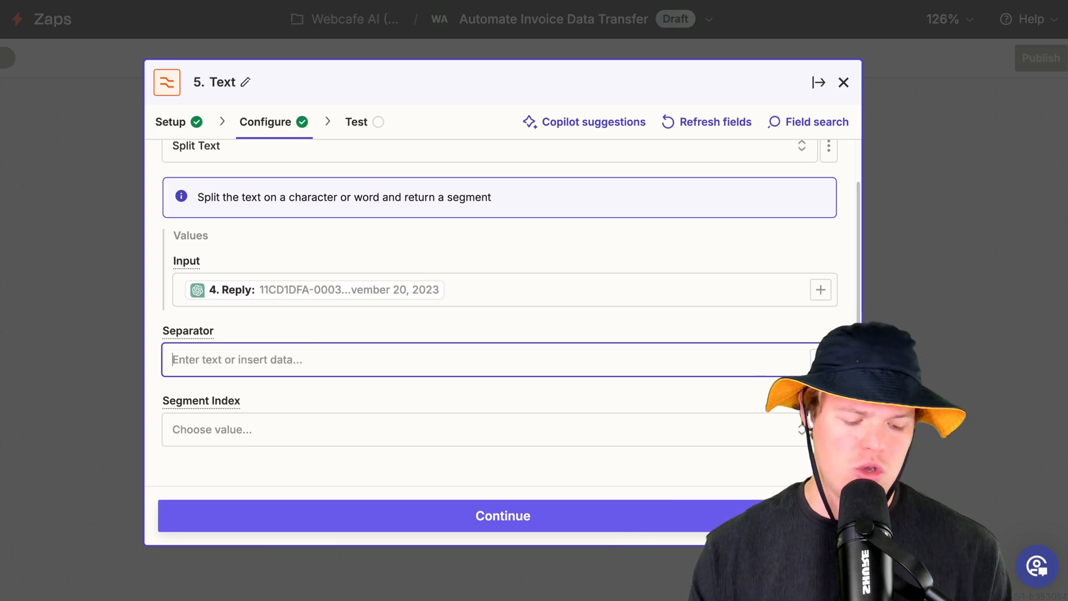
Set separator [:newline:] with all segments returned, test to get six output items, and close the step.
text([:newline:])
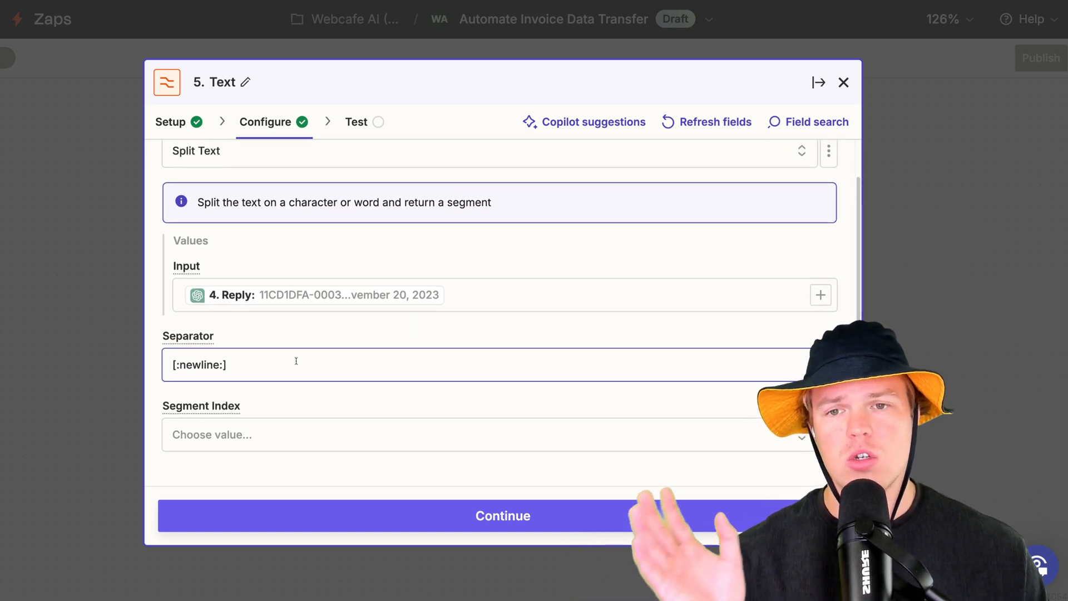
scroll(up, 3)
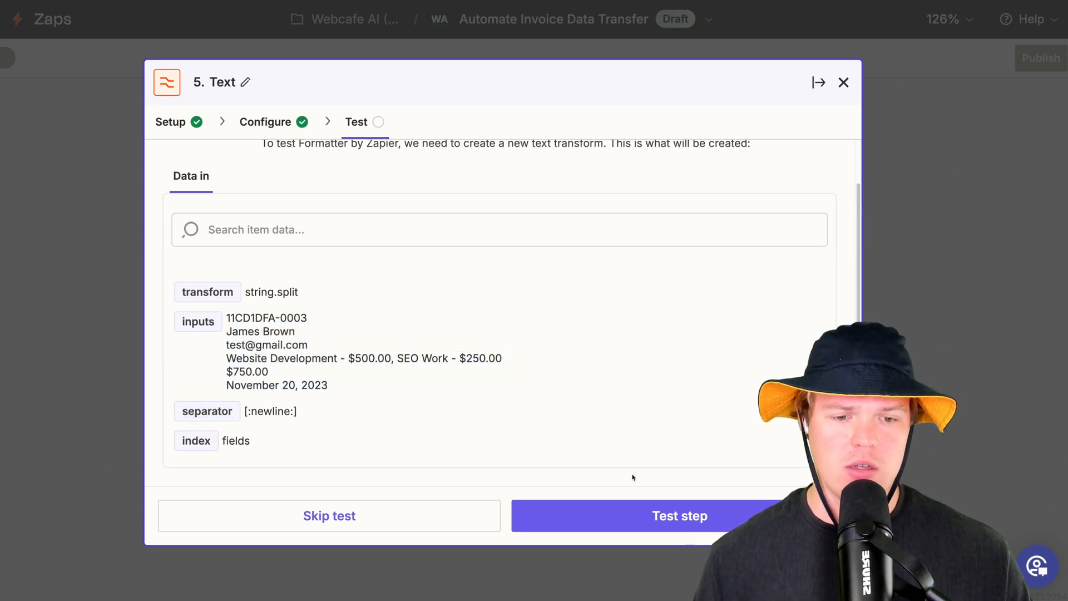
click(679, 515)
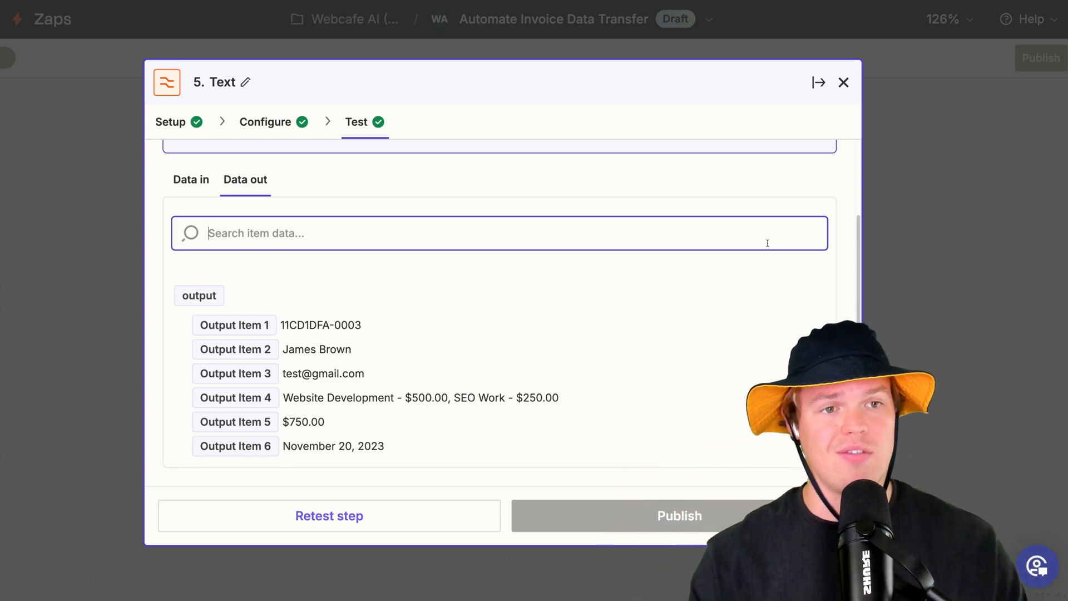
click(844, 83)
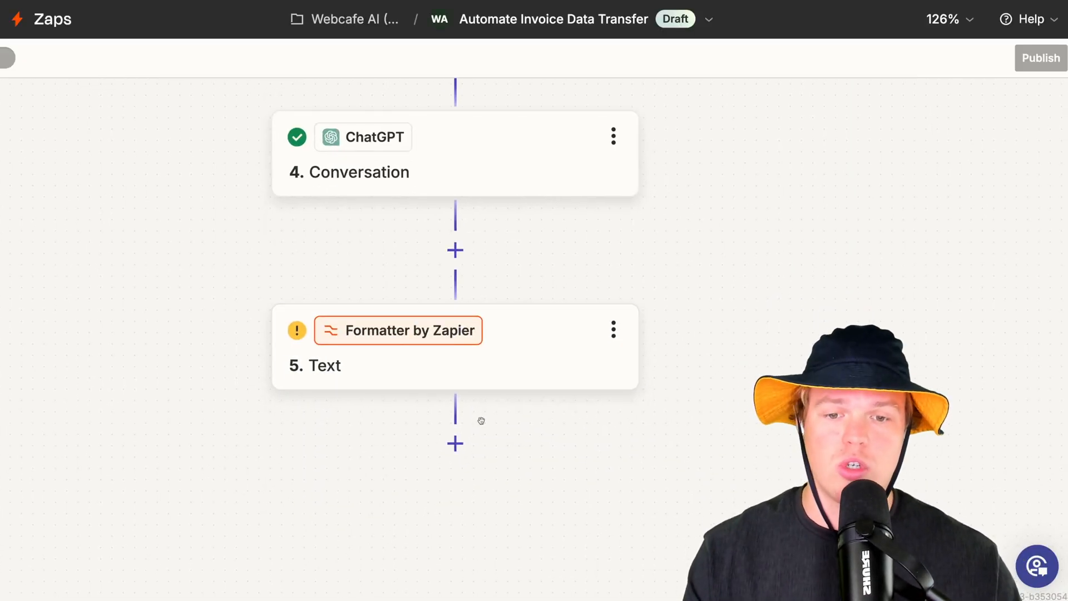
Add a Google Sheets Create Spreadsheet Row step on spreadsheet Invoice Data, worksheet Sheet1.
click(455, 444)
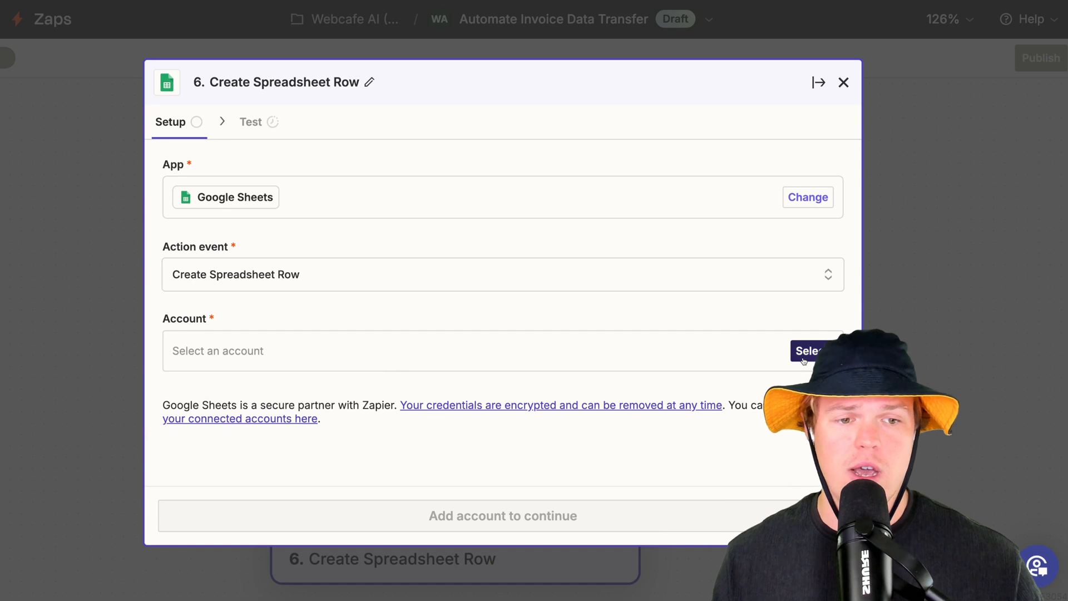
click(807, 350)
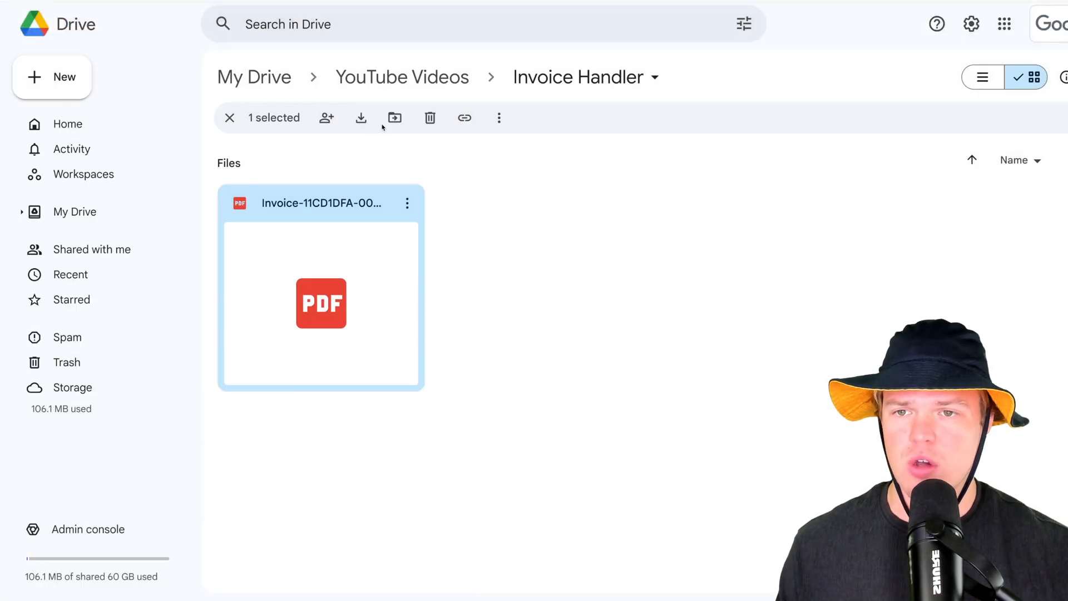
click(402, 77)
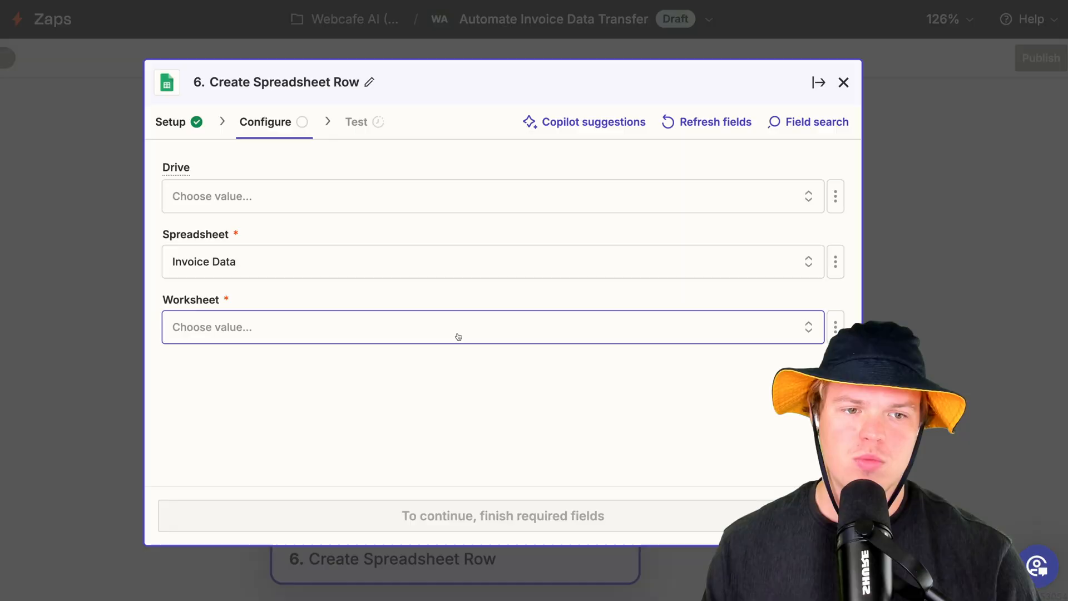
click(484, 327)
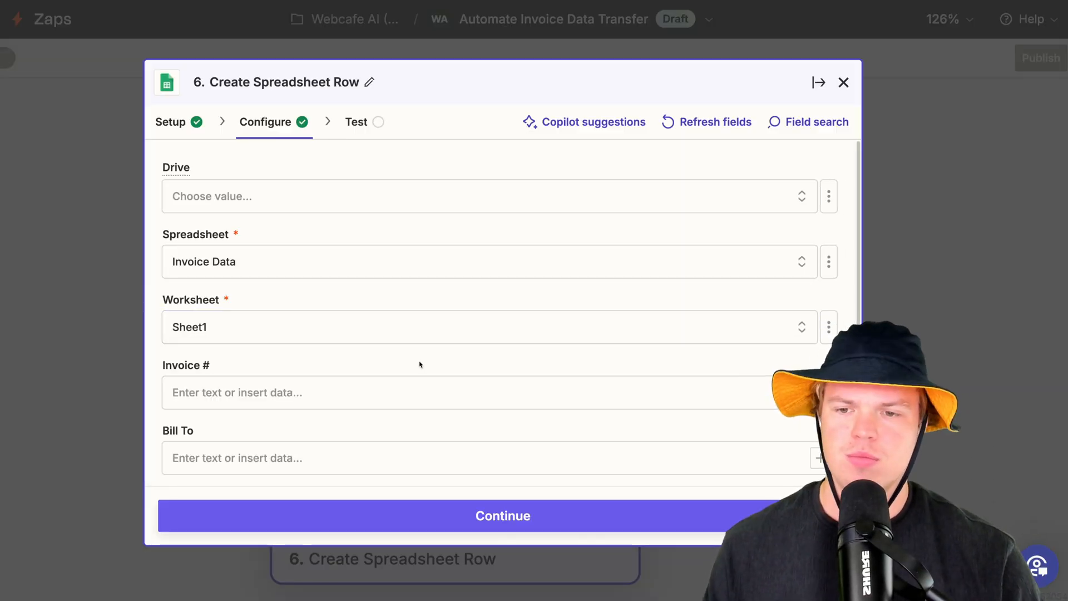
scroll(down, 3)
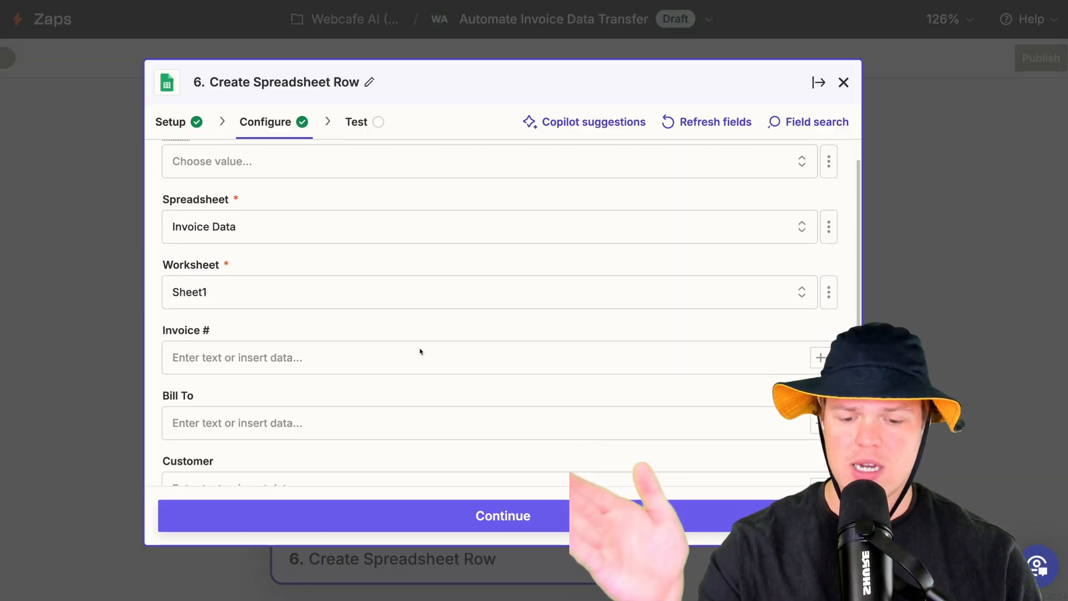
Map Formatter Output Items 1–6 to the invoice columns starting with Invoice # and continue.
click(419, 340)
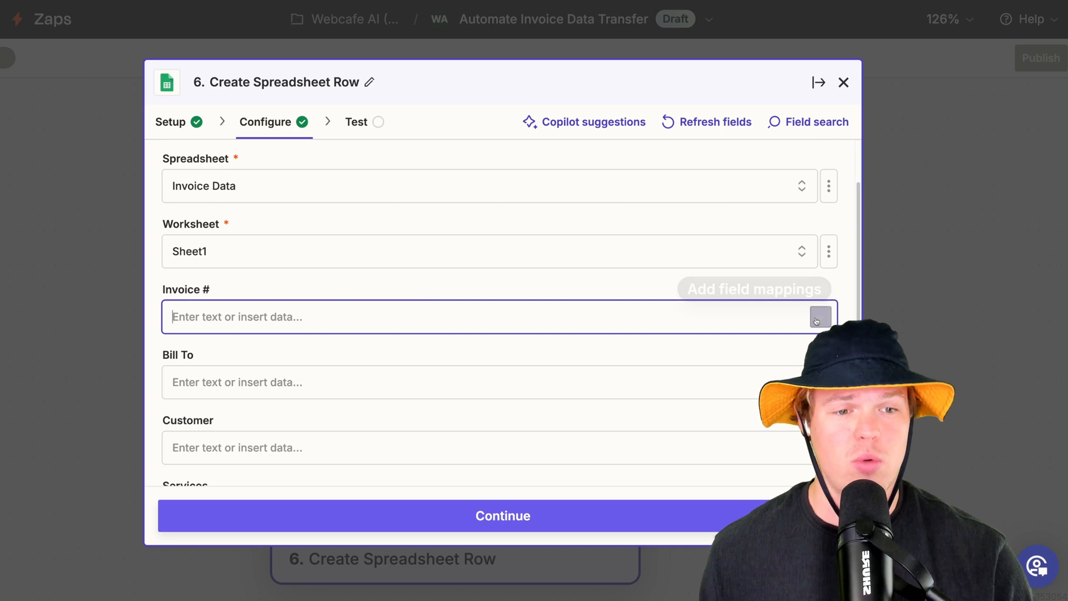
scroll(down, 3)
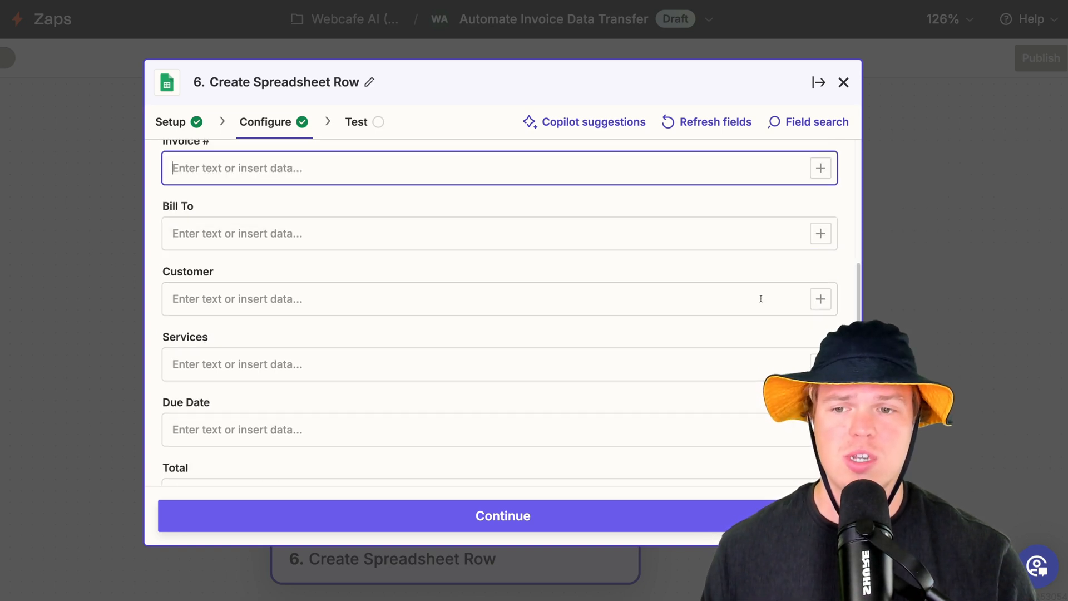
scroll(up, 3)
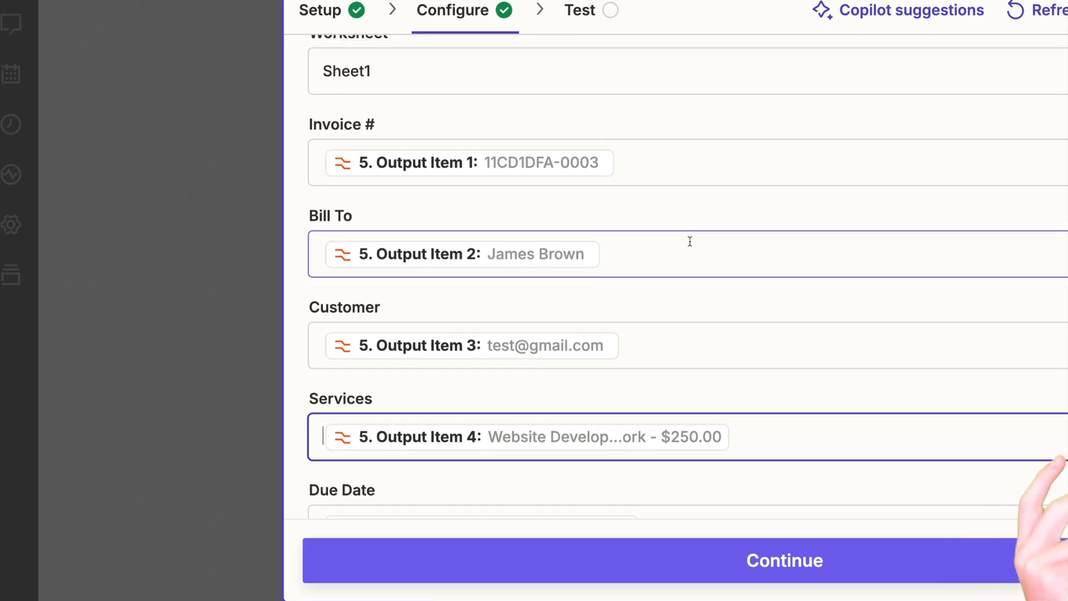
scroll(down, 3)
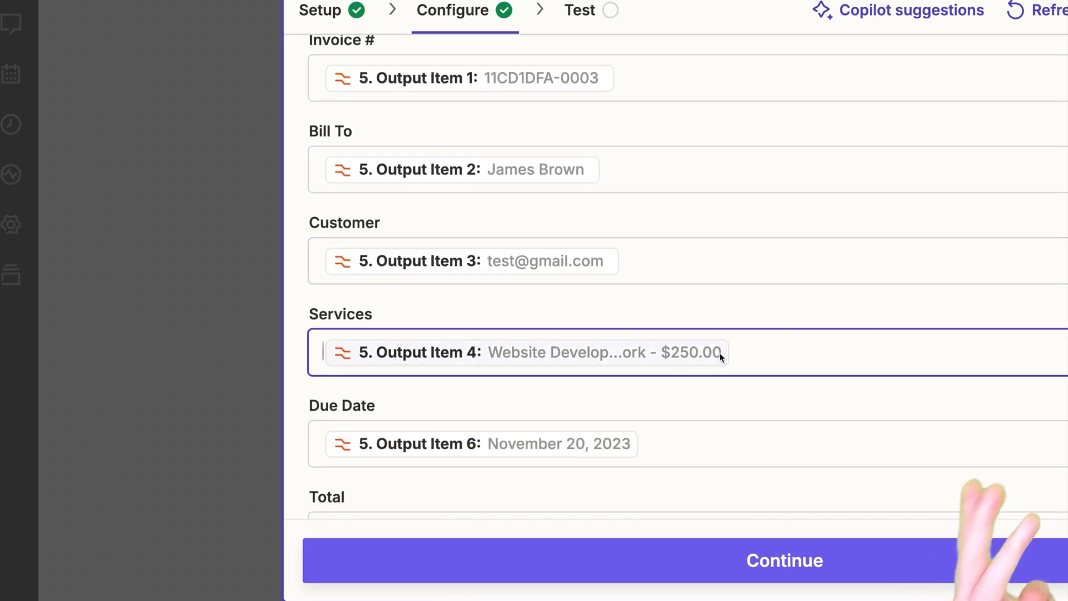
scroll(down, 3)
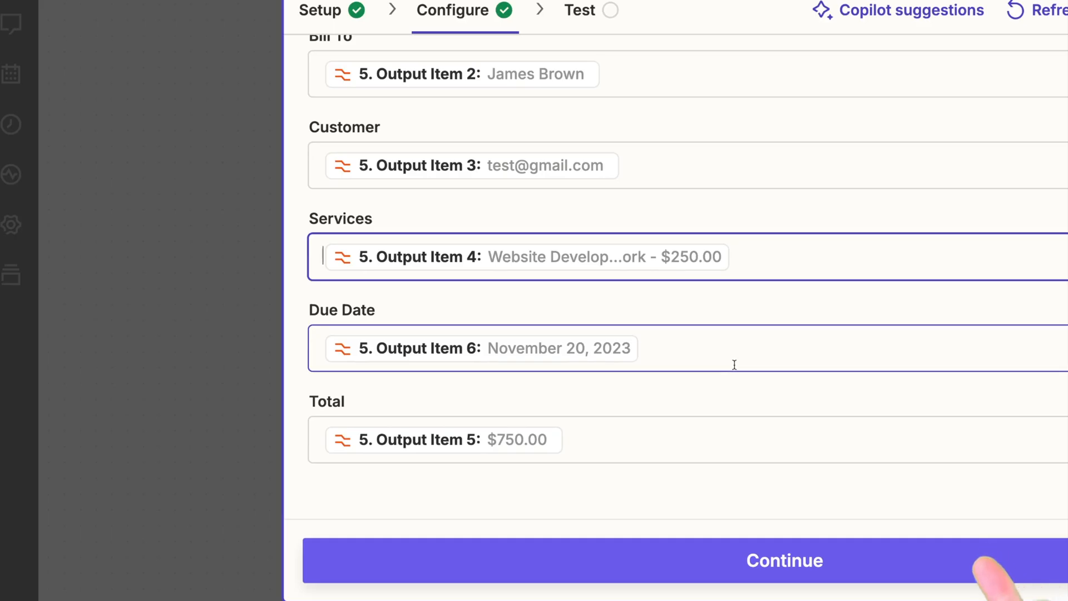
click(785, 561)
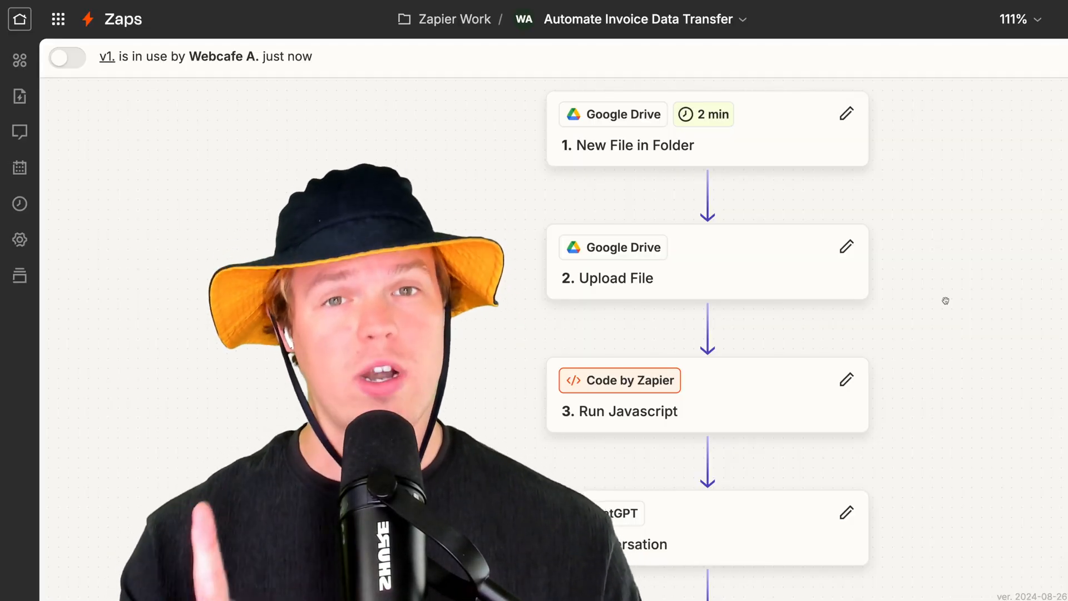
Review the published six-step Zap across the canvas, ending with Create Spreadsheet Row.
scroll(up, 3)
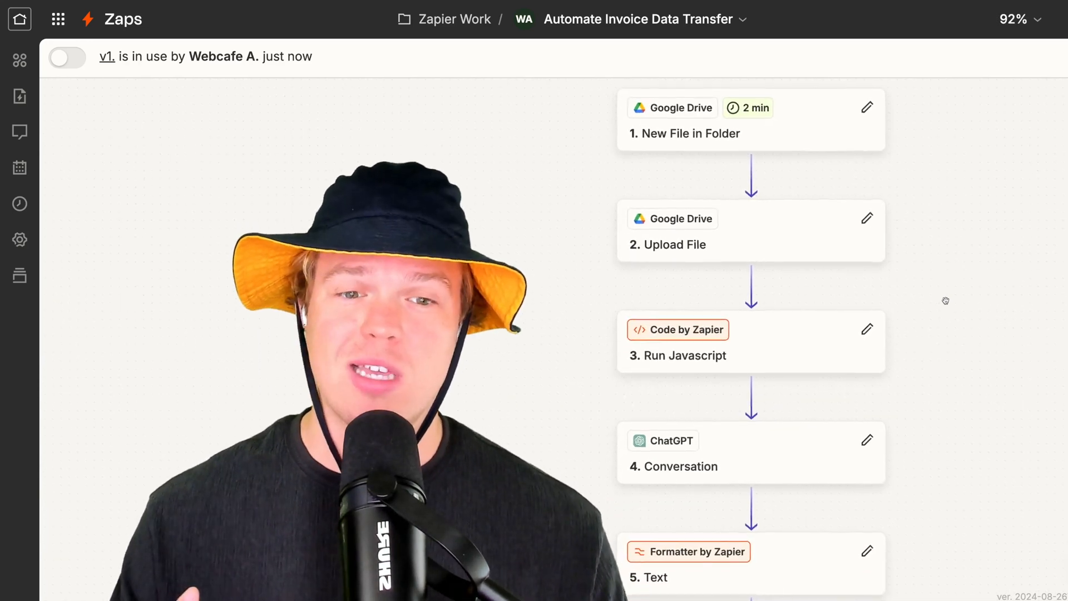
mouse_move(868, 329)
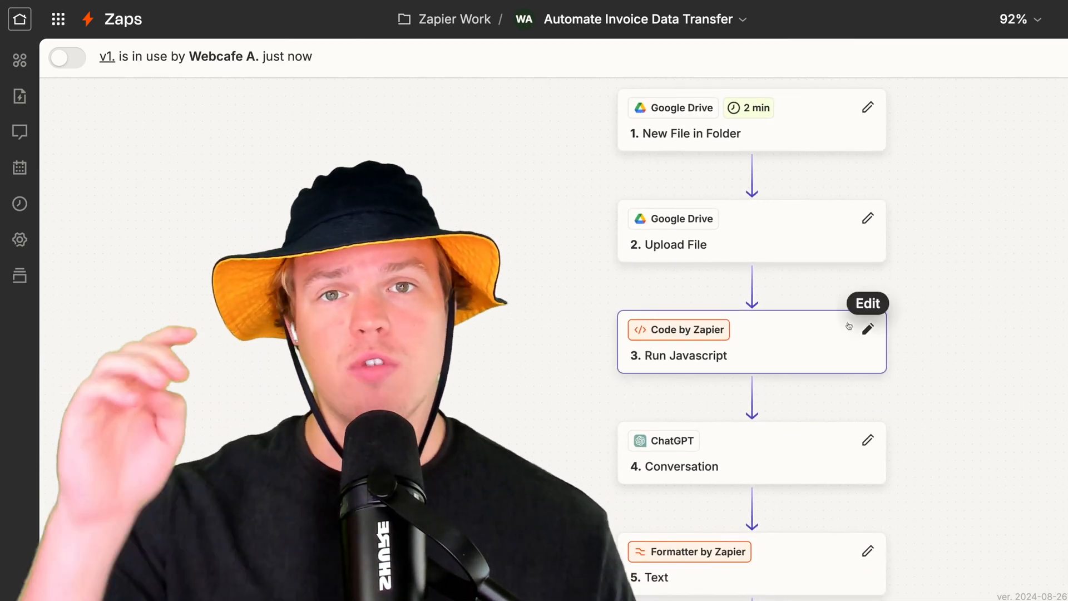
scroll(down, 3)
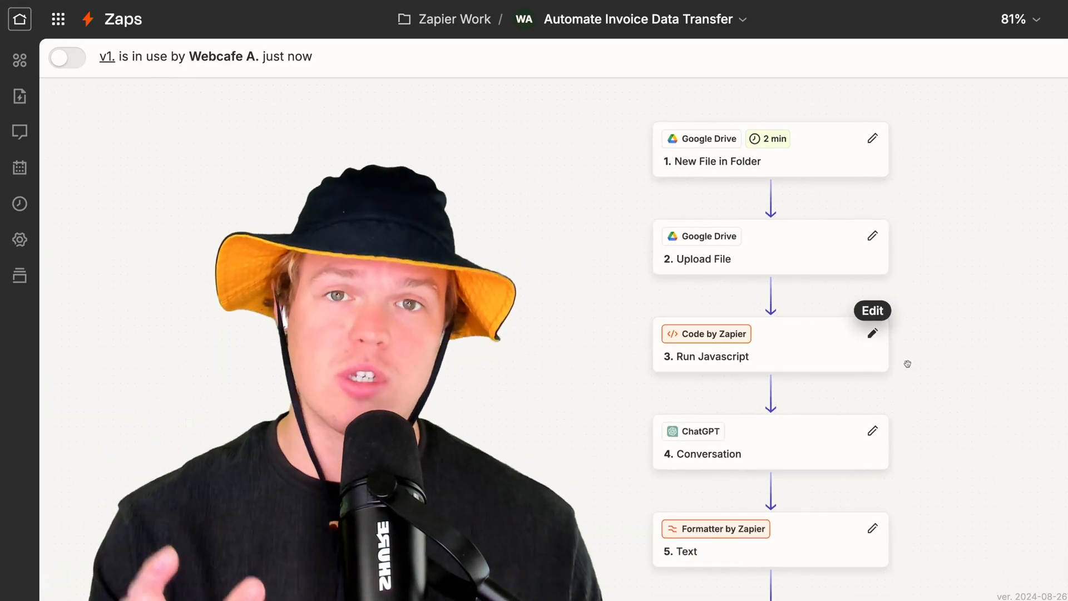
scroll(down, 3)
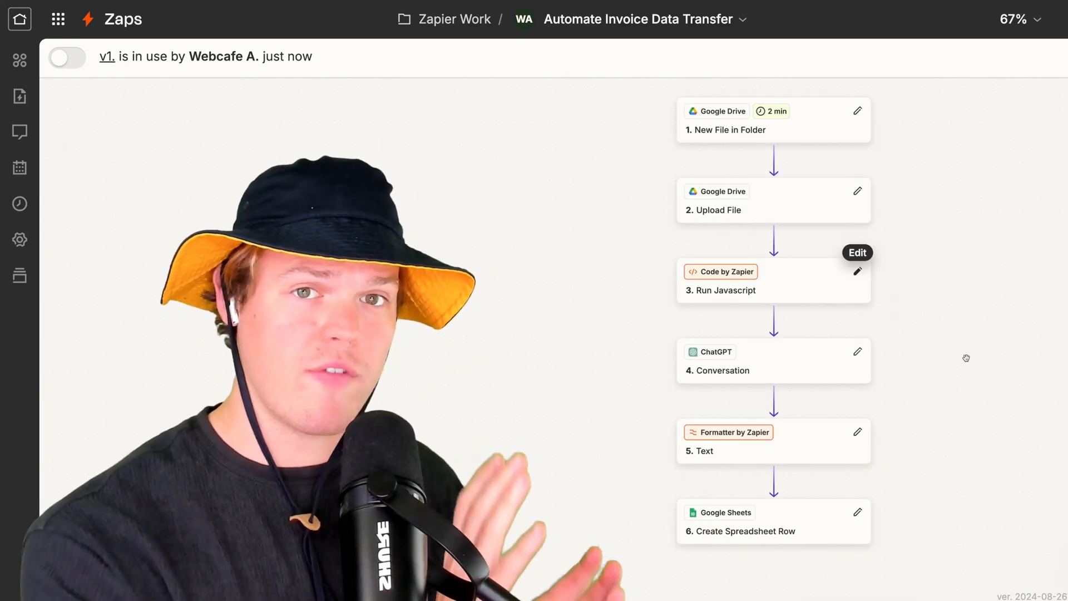